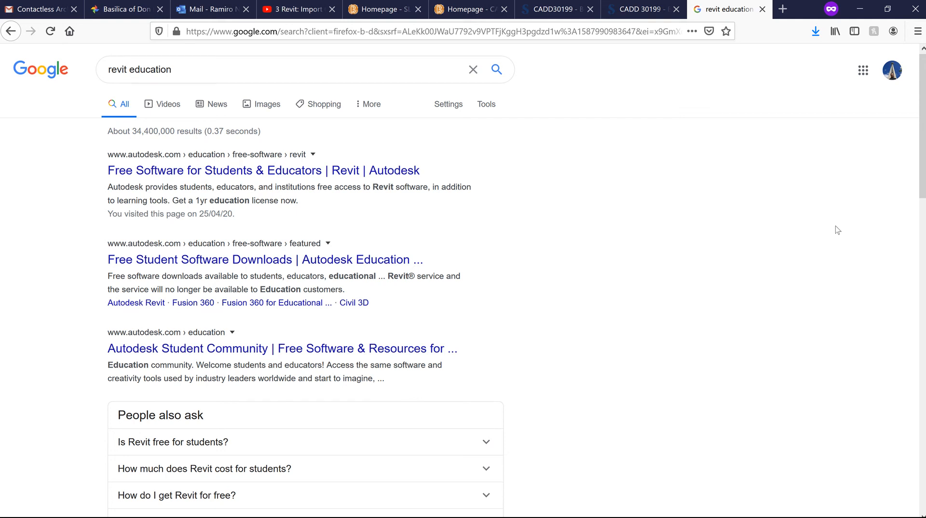
mouse_move(756, 248)
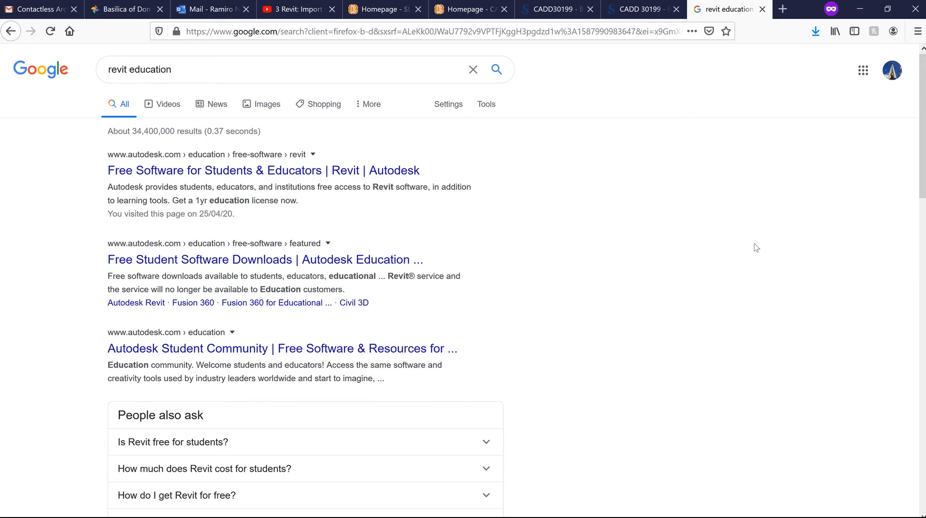
mouse_move(591, 249)
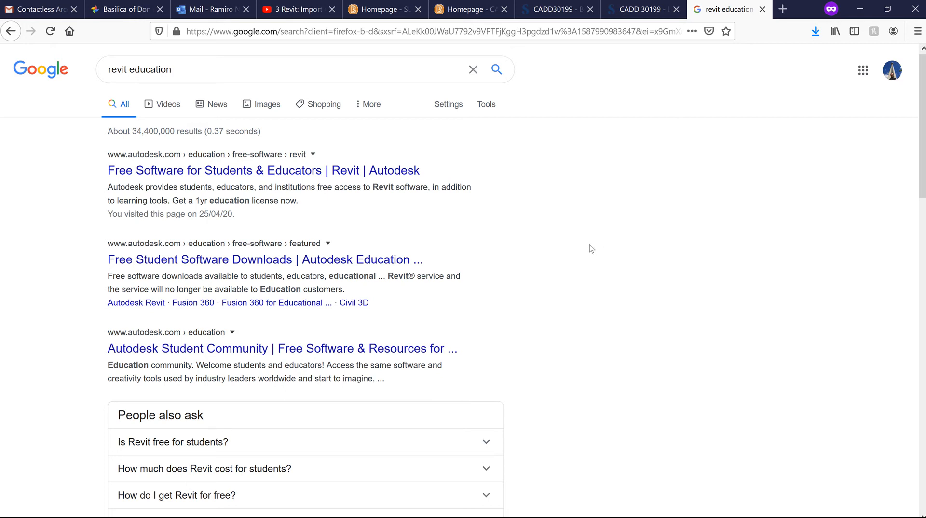
mouse_move(300, 240)
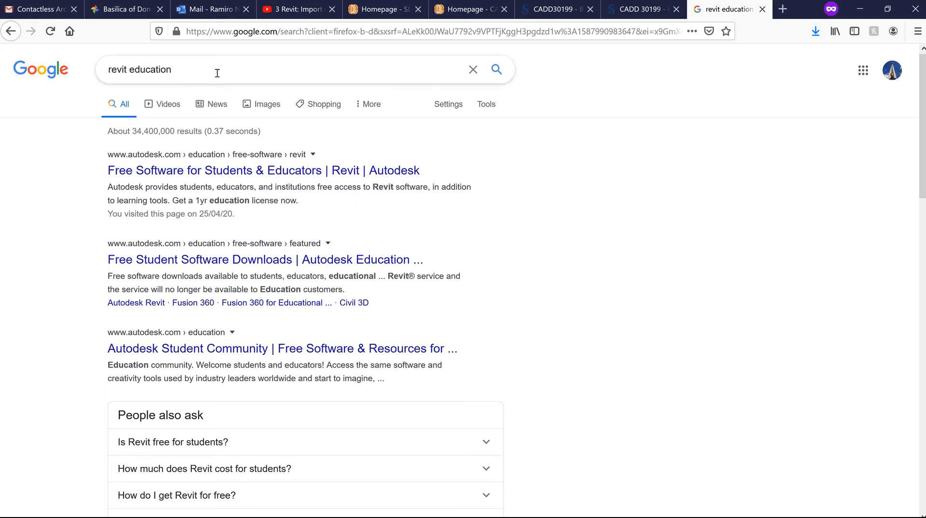
- Select the first Google result, Autodesk's free Revit software for students and educators
left_click(236, 70)
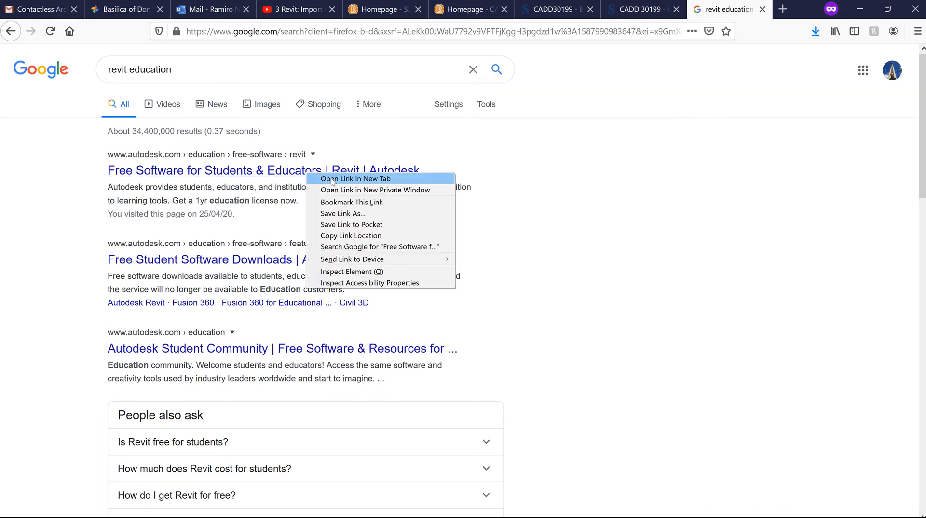
- Open the Autodesk Revit education result in a new browser tab
left_click(355, 179)
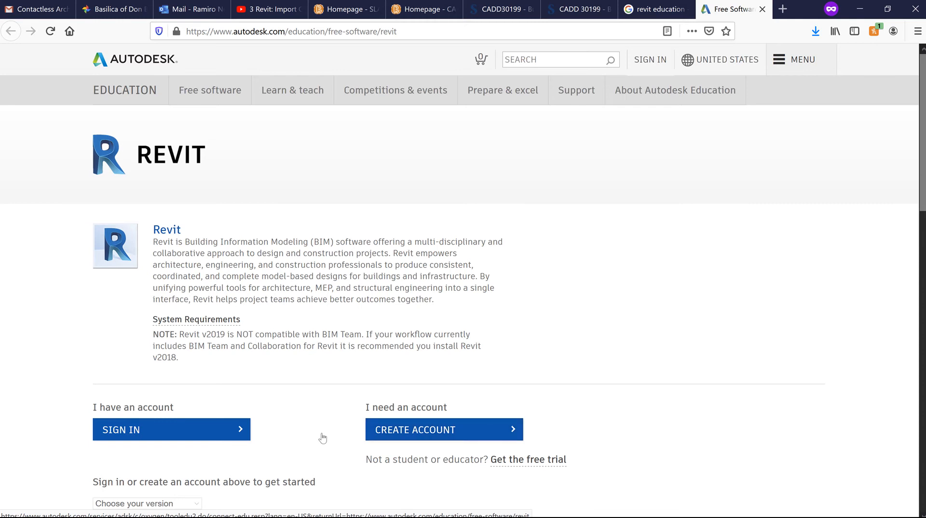
- Start signing in and submit the education account email address
left_click(171, 430)
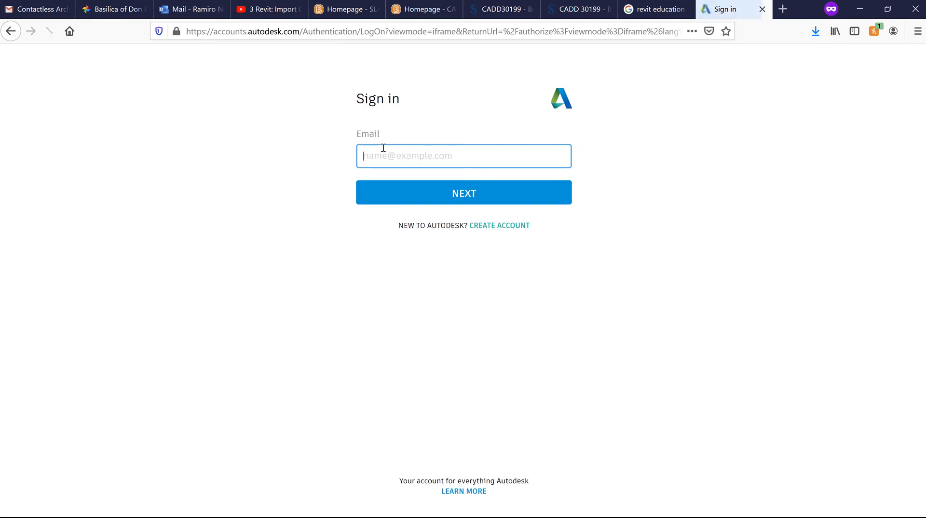
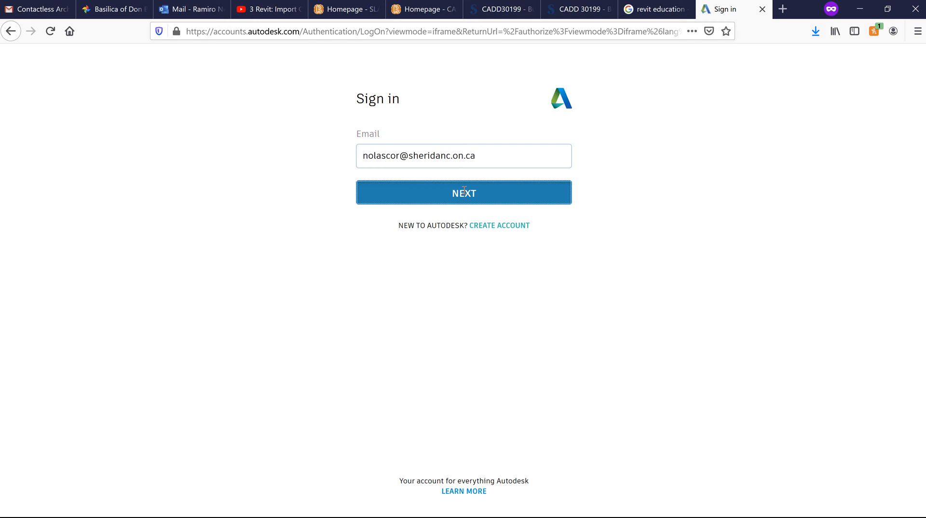
left_click(463, 193)
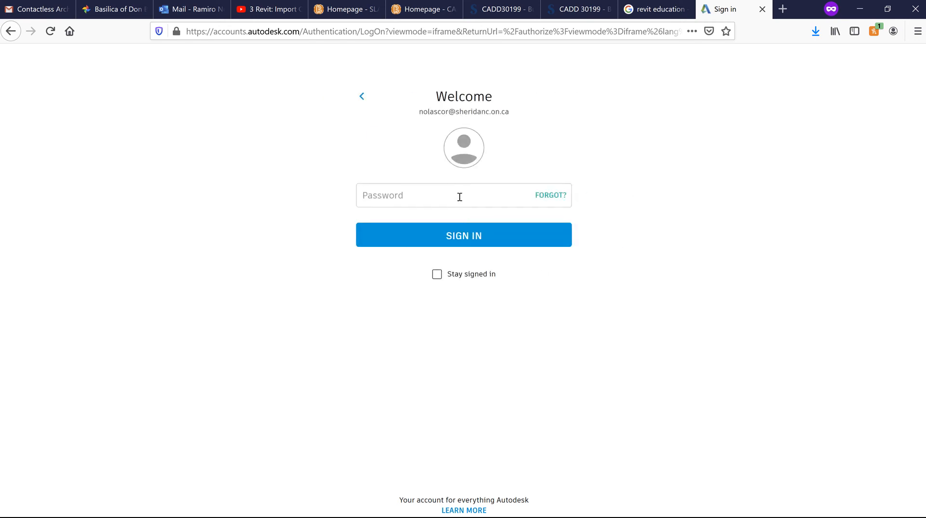
- Enter the account password and submit it to sign in
left_click(459, 196)
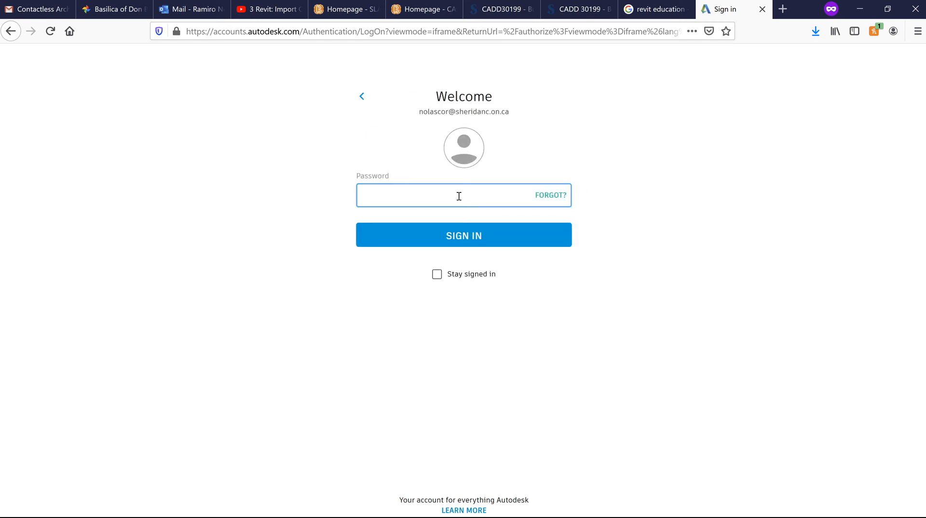
type("••")
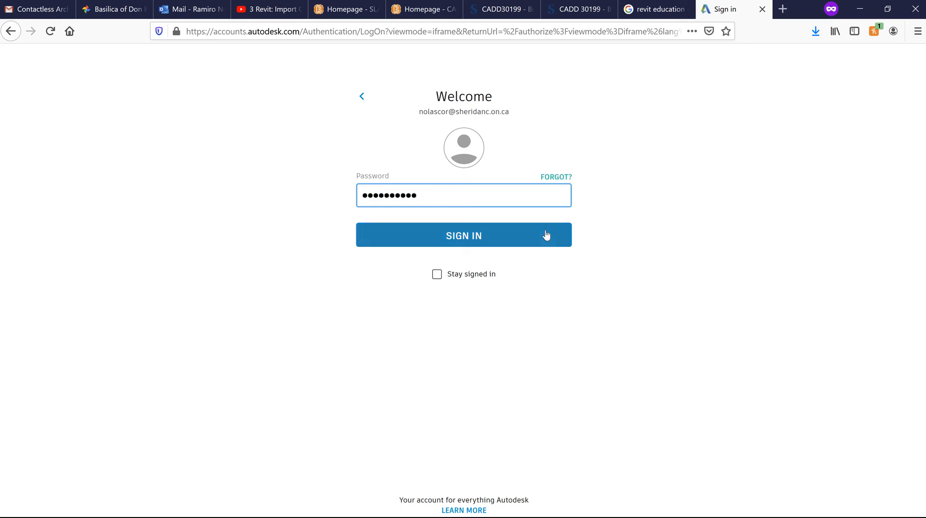
mouse_move(469, 155)
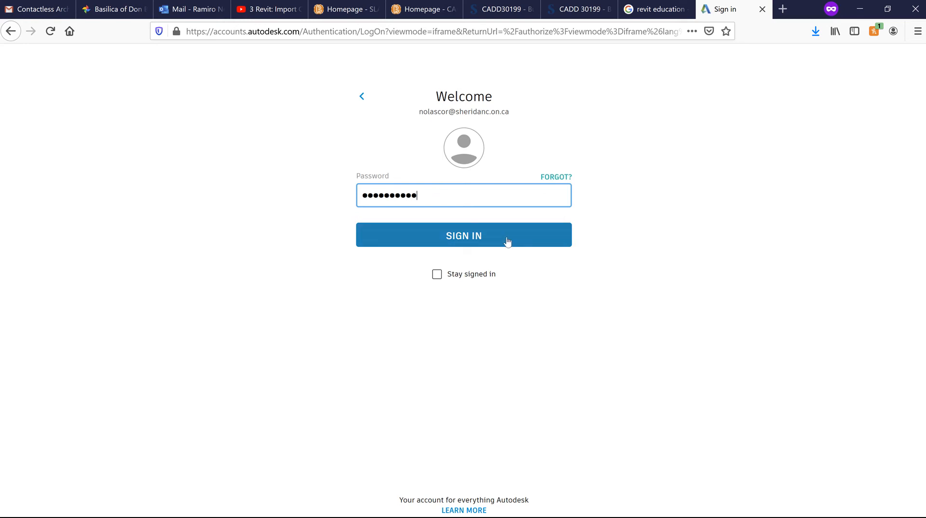
left_click(464, 235)
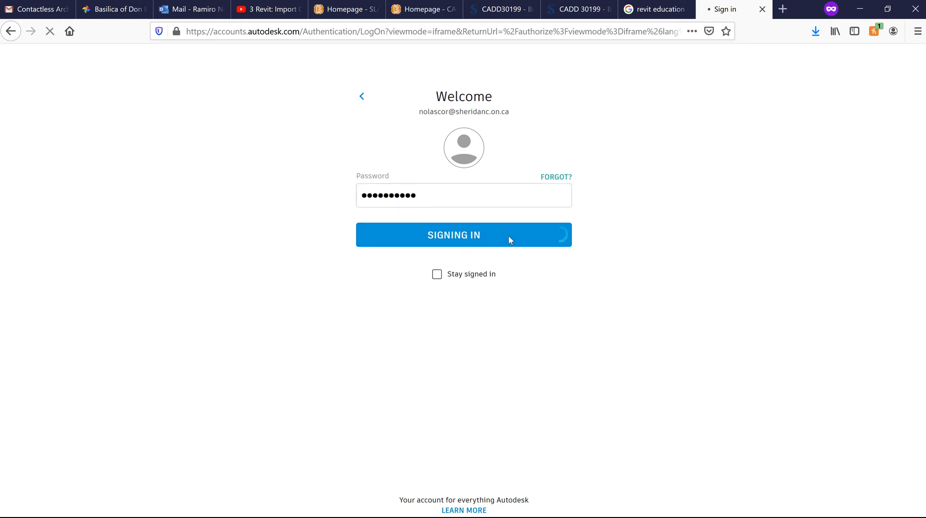
left_click(463, 235)
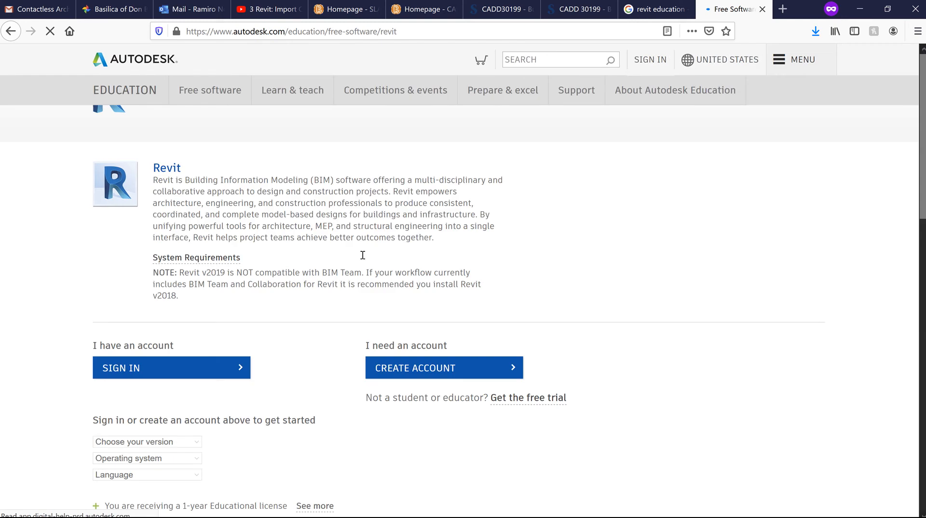
- Scroll the signed-in Revit page and bring up link options for the Free software nav link
left_click(120, 367)
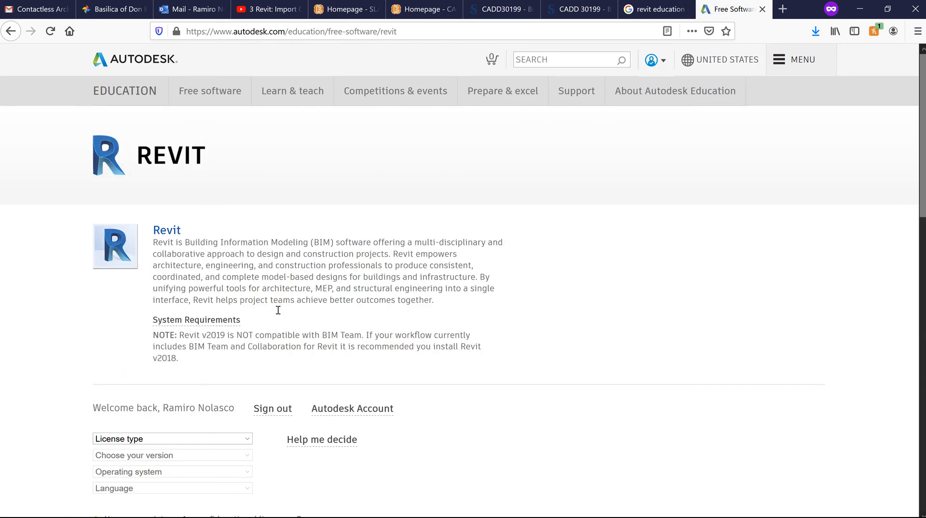
scroll("down", 3)
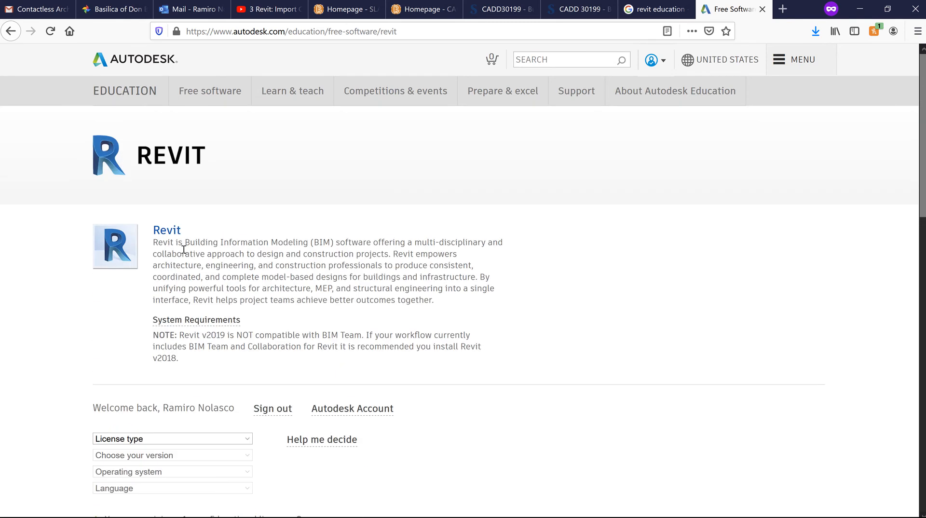
scroll("down", 3)
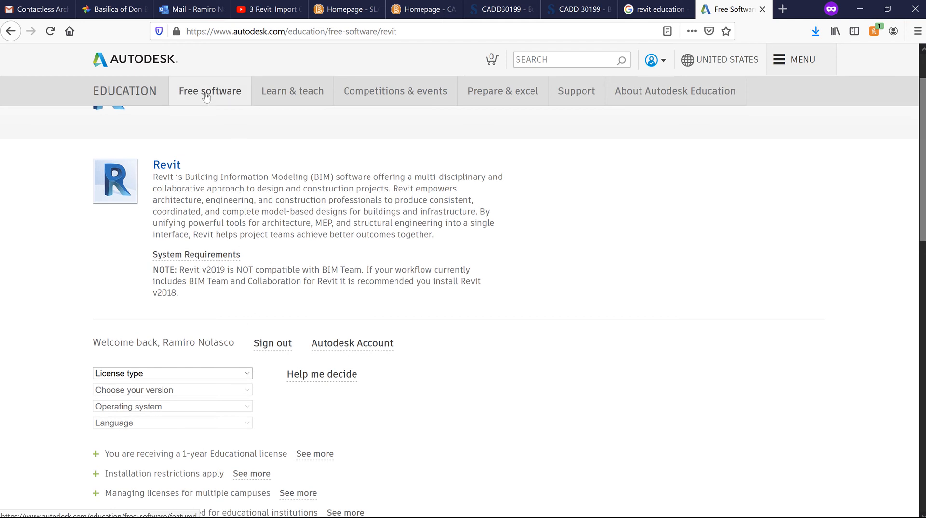
right_click(209, 91)
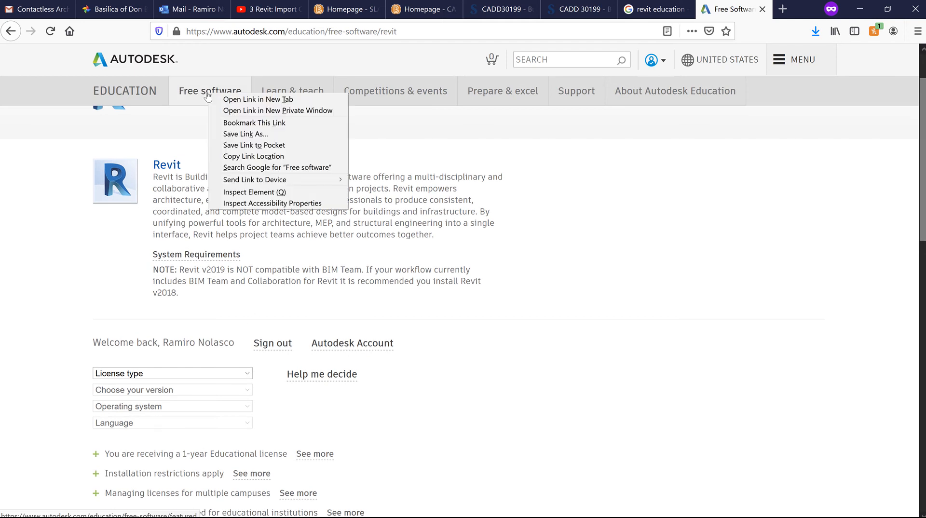
mouse_move(258, 99)
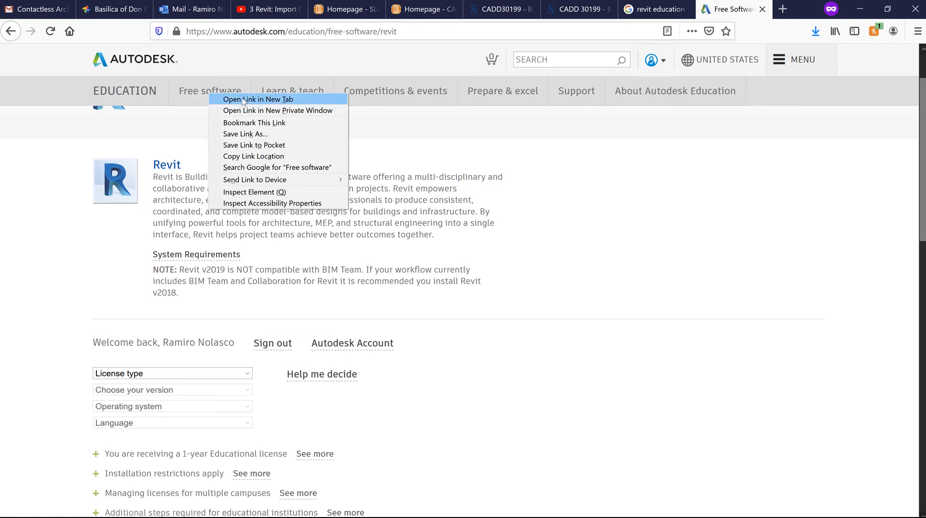
- Open the Free software section in a new tab and scroll through the full product list
left_click(254, 99)
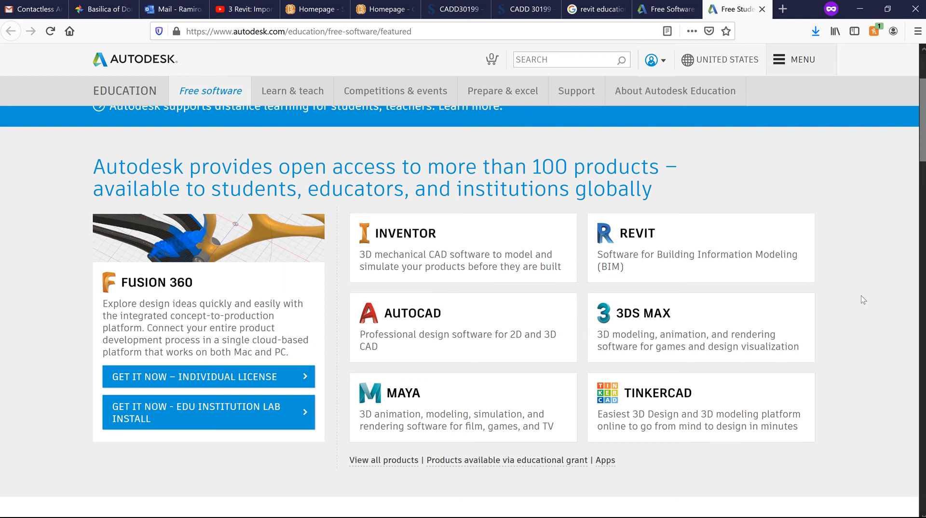
scroll("down", 3)
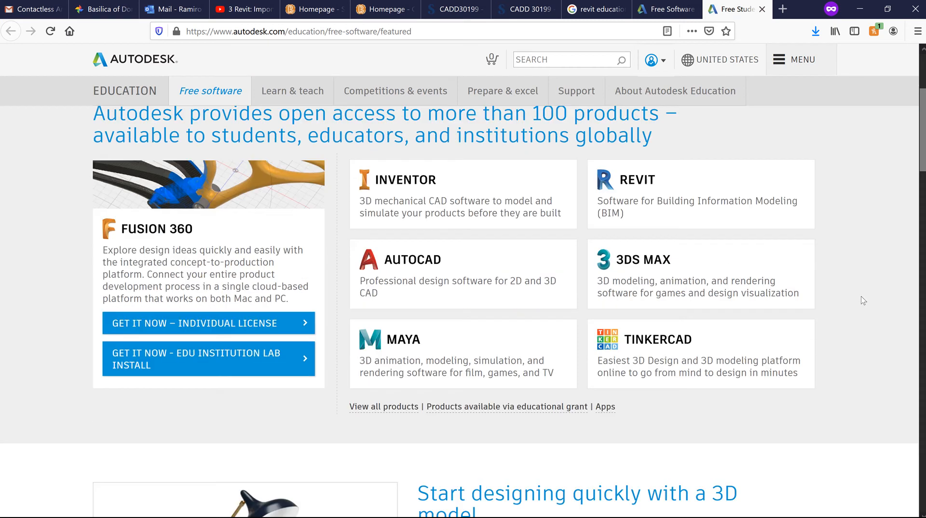
scroll("down", 3)
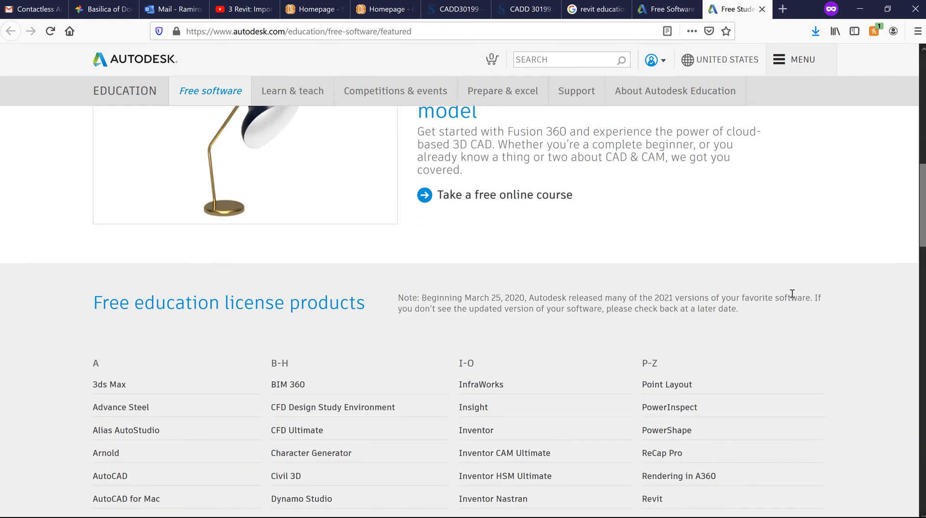
scroll("down", 3)
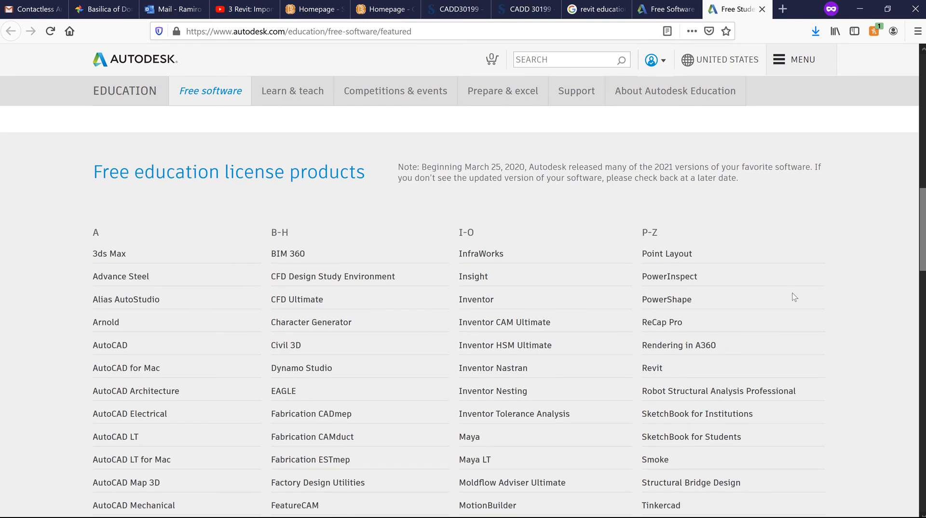
scroll("down", 3)
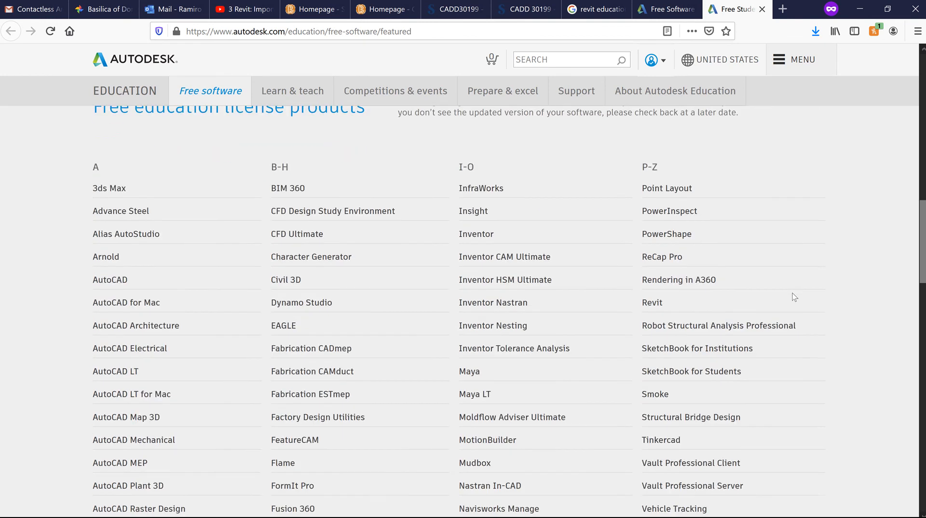
mouse_move(600, 222)
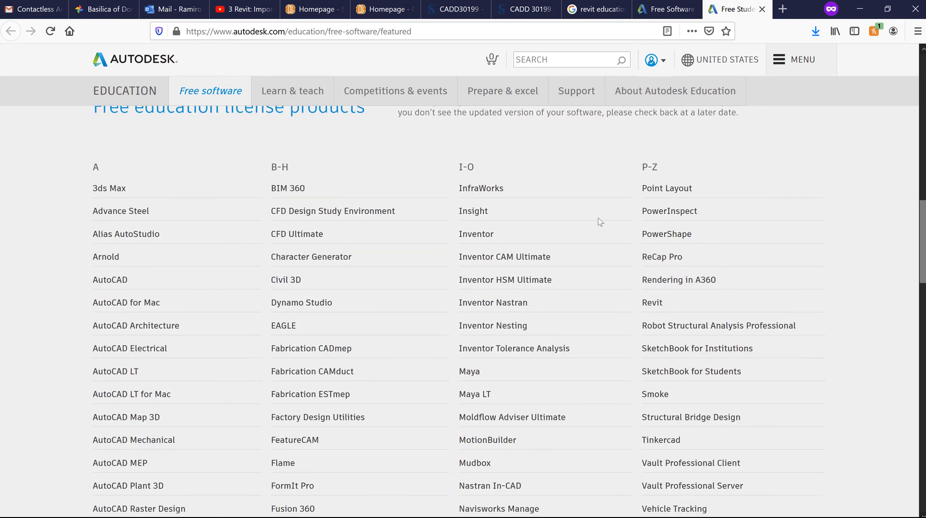
scroll("down", 3)
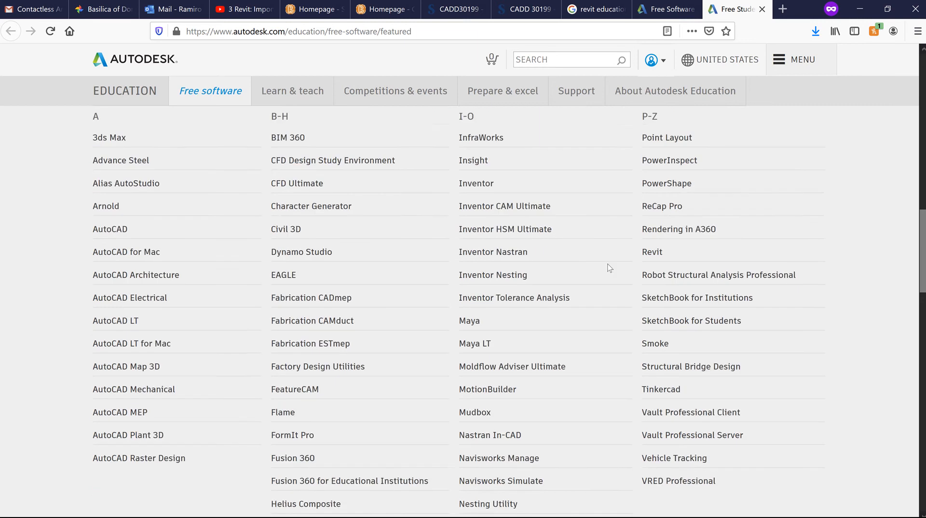
scroll("down", 3)
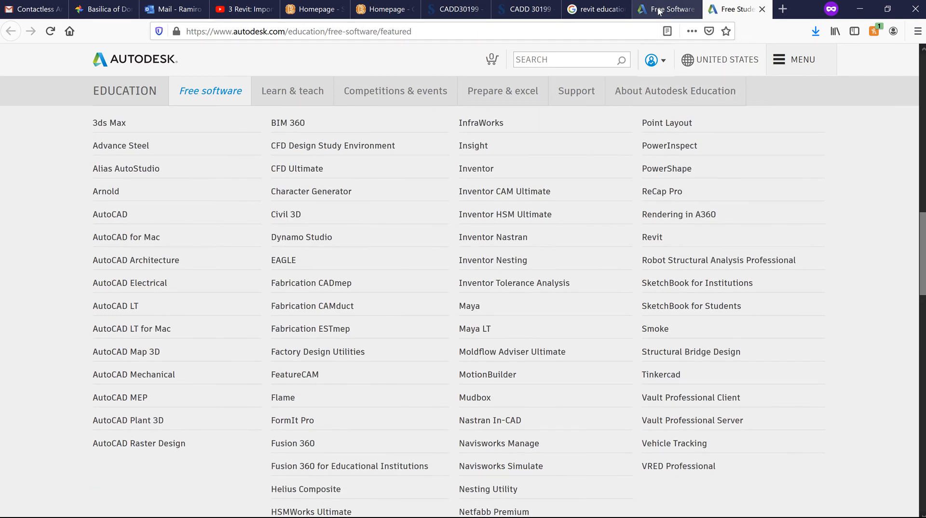
- Open the Revit product page and choose the personal-use license type
left_click(651, 238)
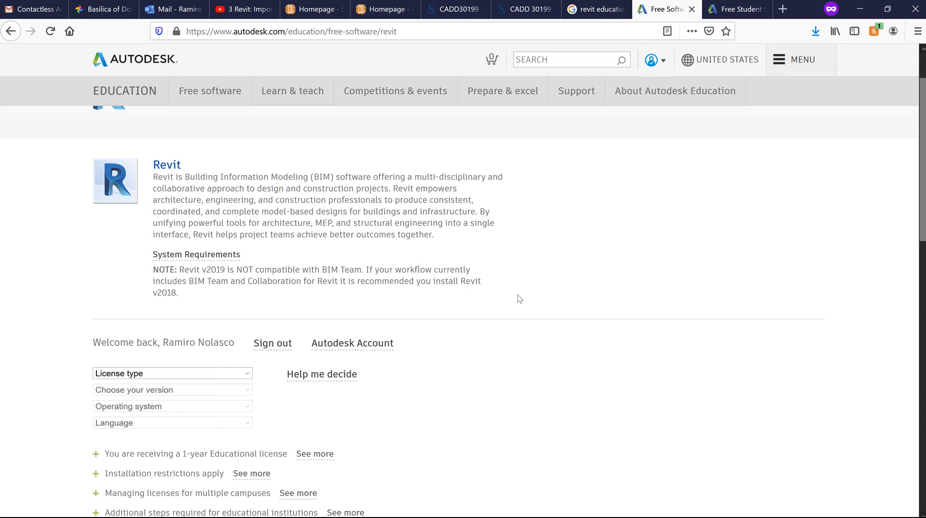
mouse_move(465, 323)
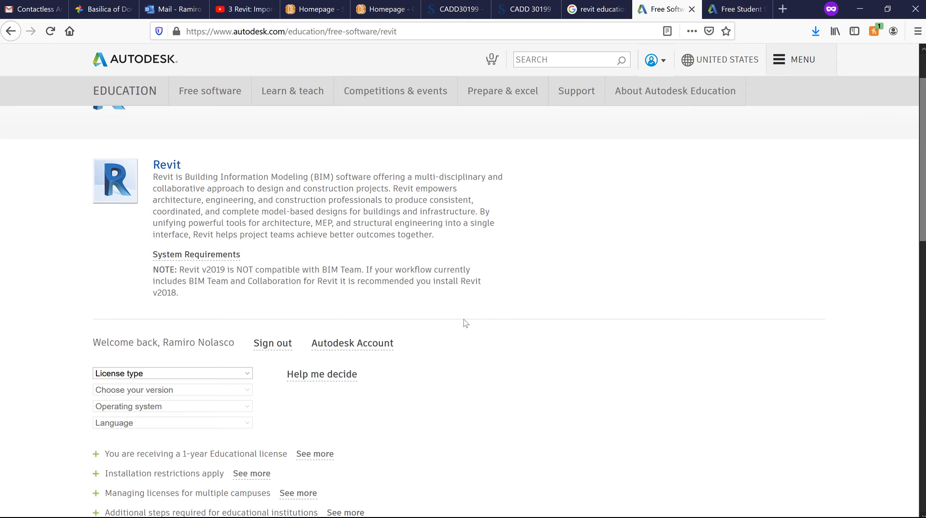
mouse_move(262, 393)
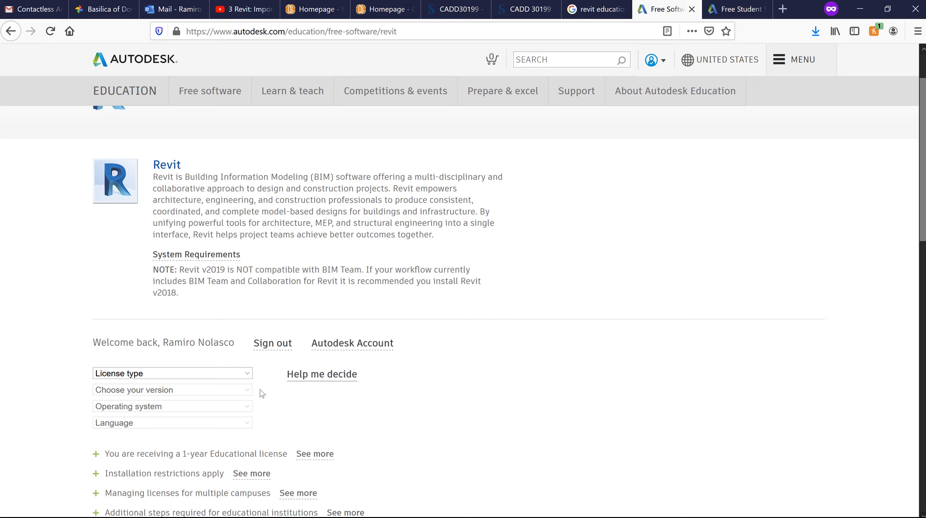
scroll("down", 3)
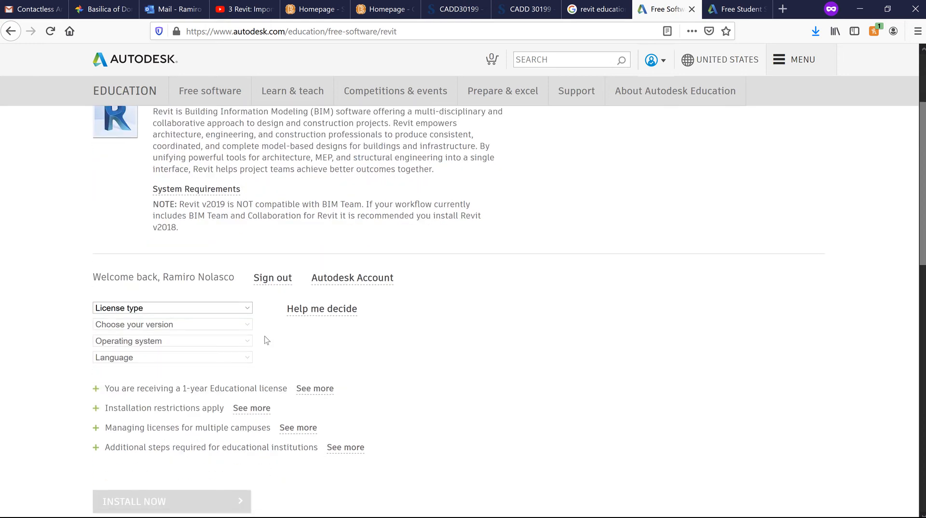
left_click(172, 308)
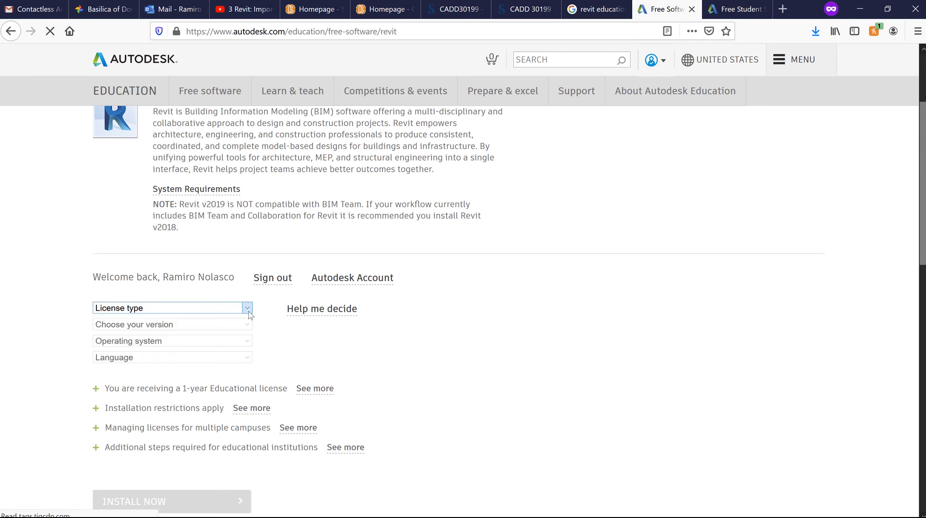
left_click(171, 308)
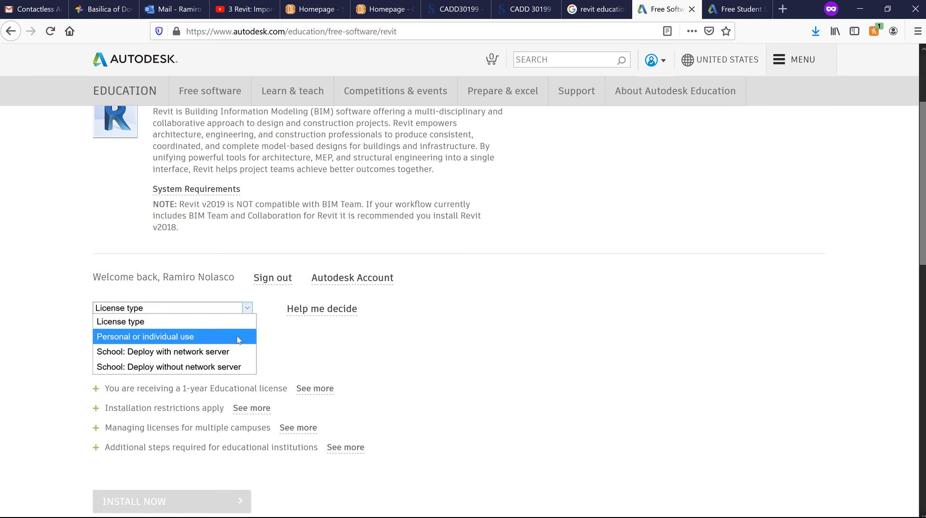
left_click(145, 337)
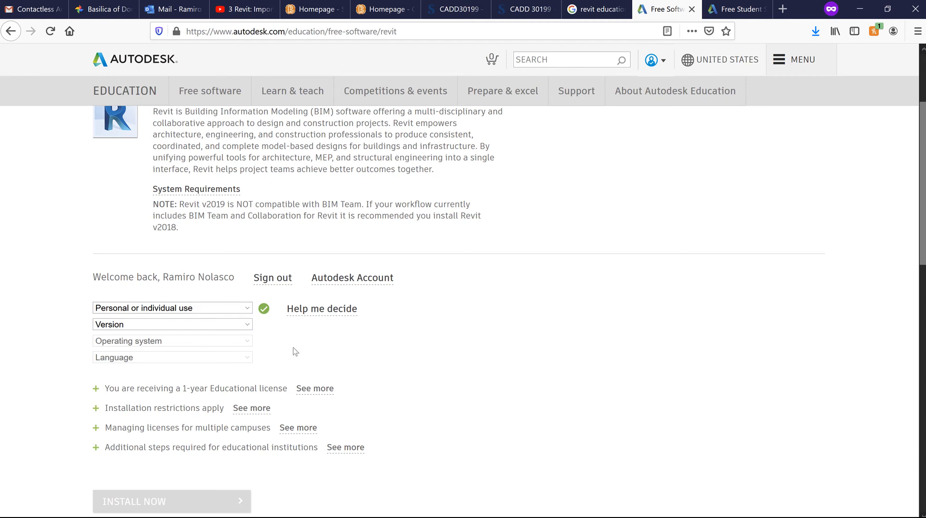
scroll("up", 3)
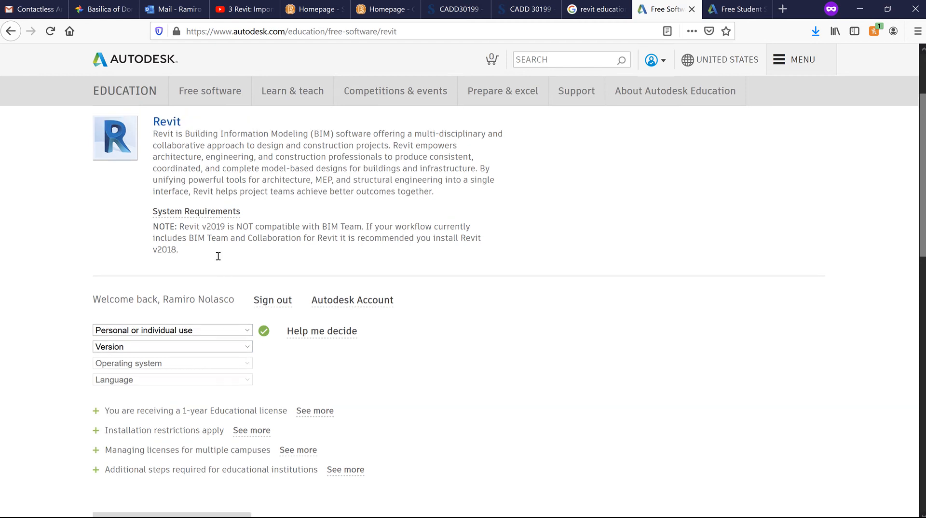
scroll("down", 3)
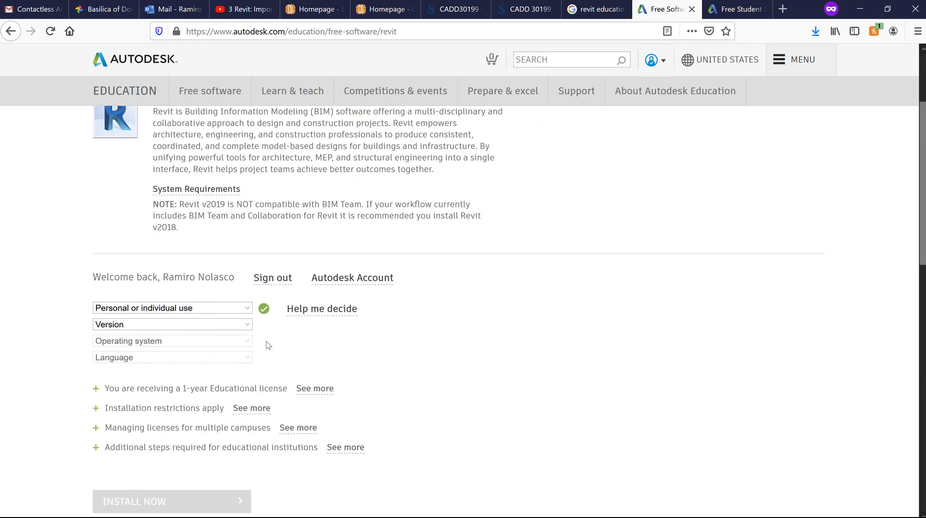
- Choose Revit 2021, Windows 64-bit and English, revealing the serial number and product key
left_click(172, 324)
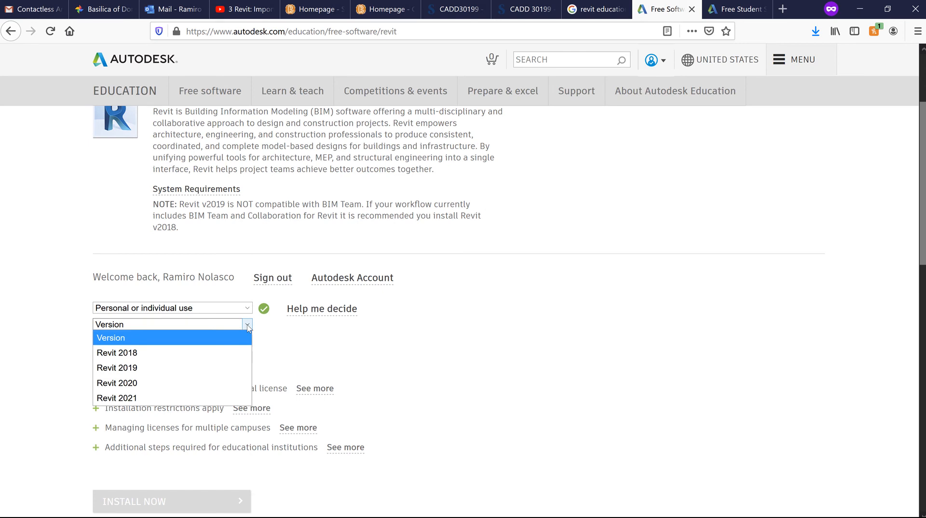
mouse_move(249, 329)
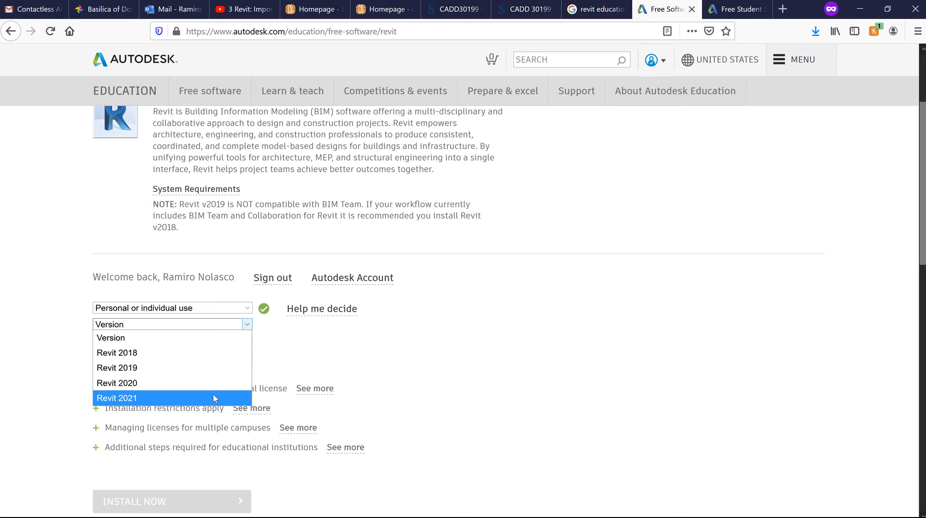
left_click(117, 397)
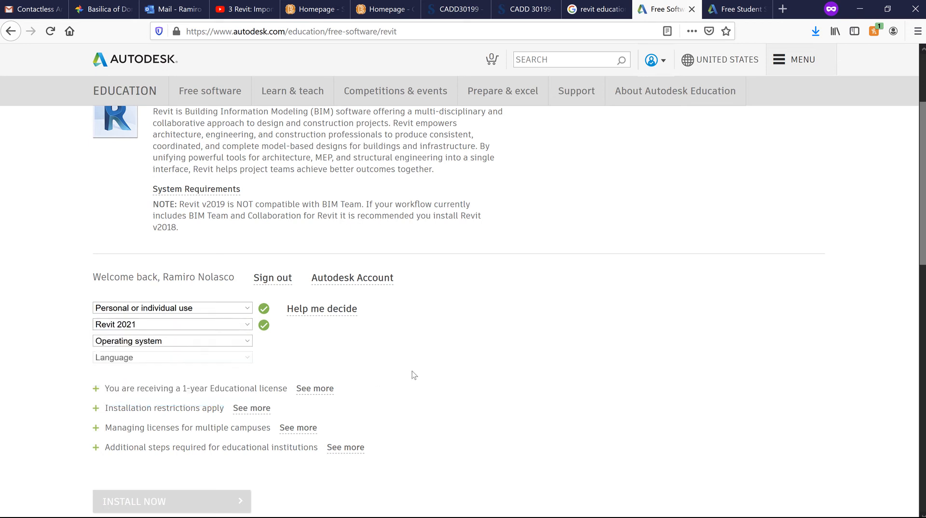
left_click(171, 340)
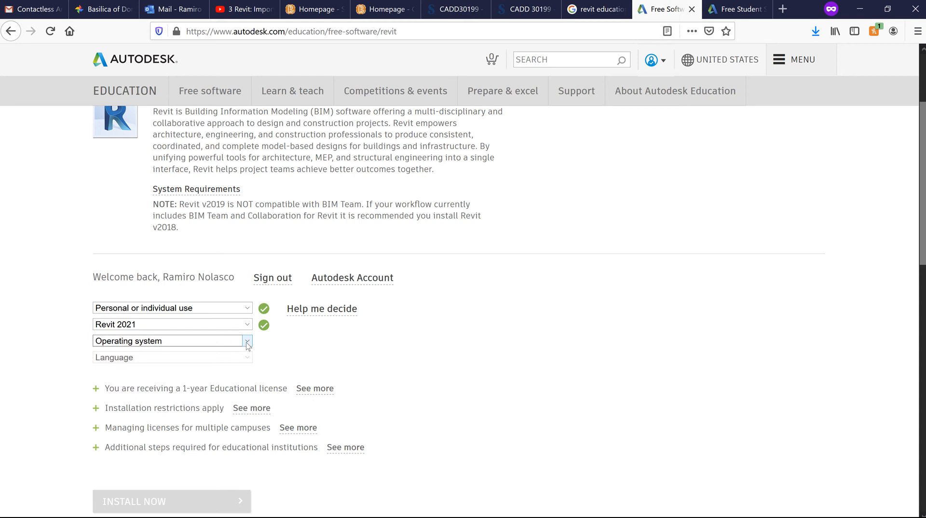
left_click(172, 340)
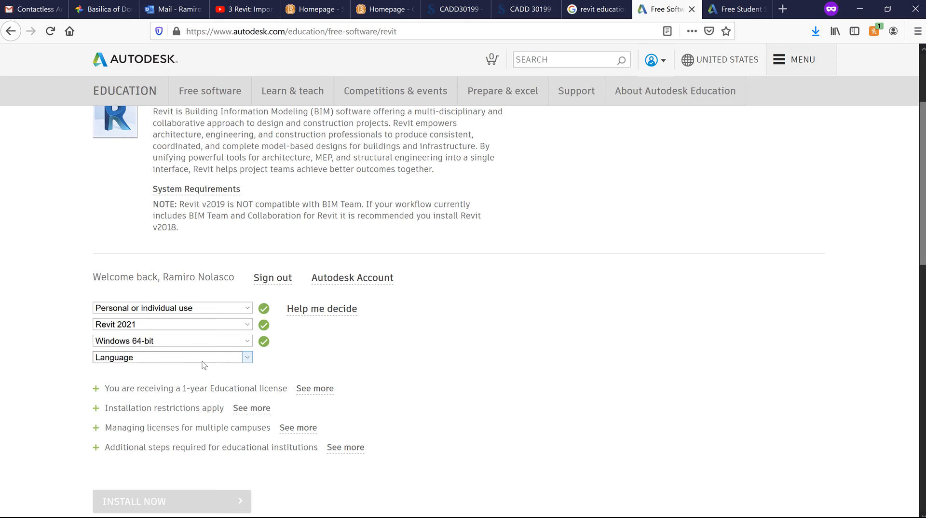
mouse_move(142, 357)
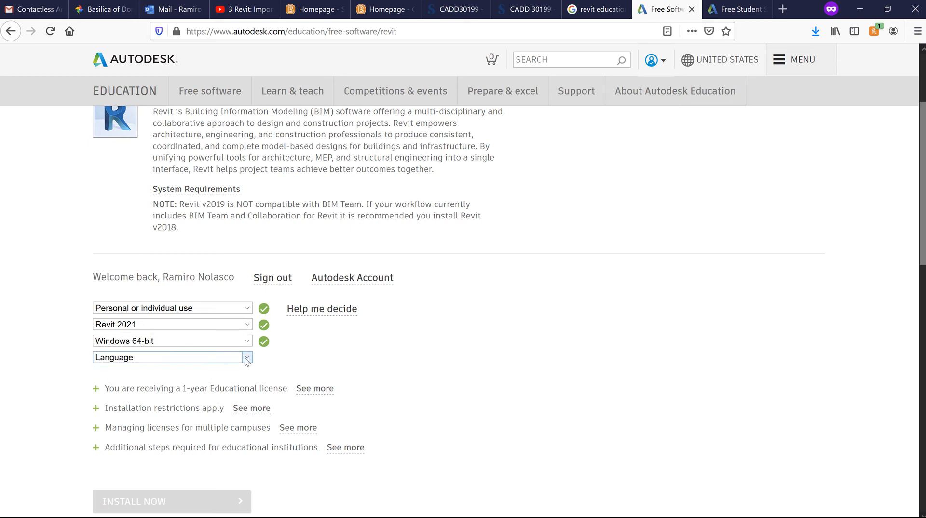
left_click(172, 357)
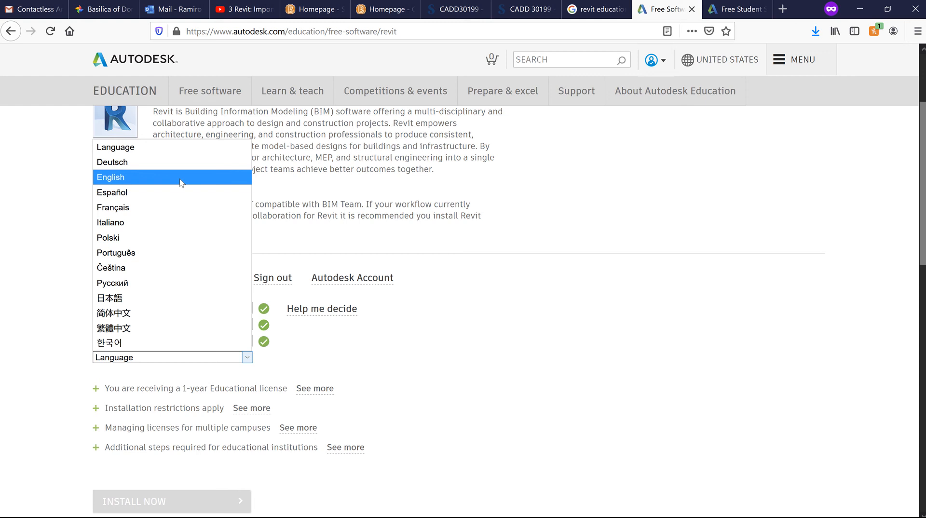
left_click(109, 178)
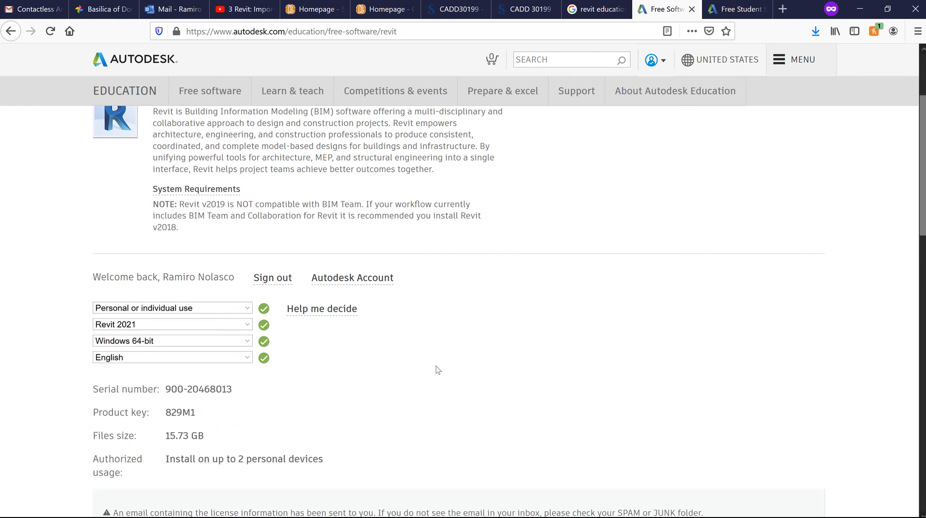
scroll("down", 3)
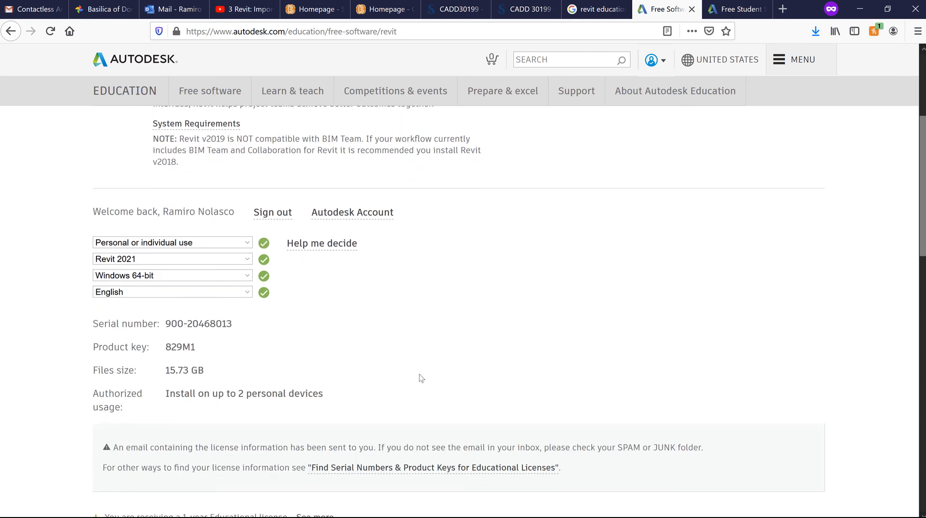
scroll("down", 3)
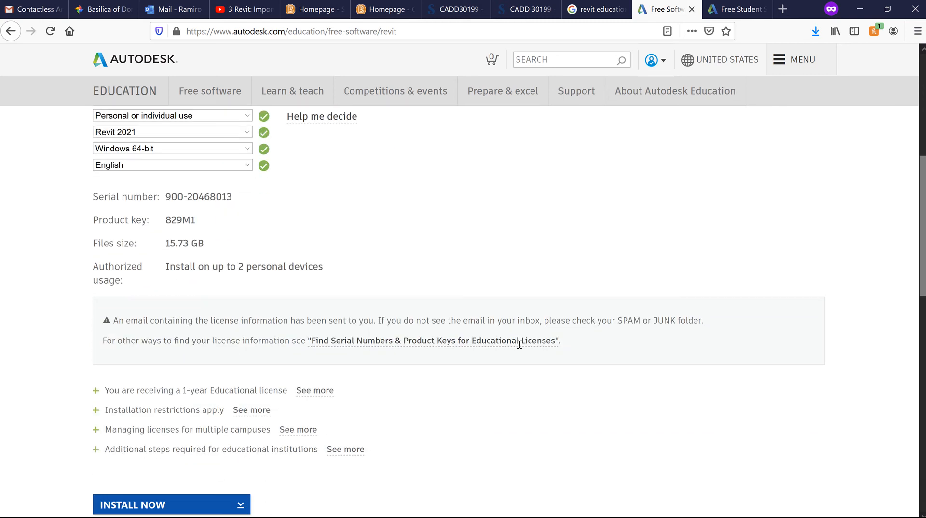
scroll("down", 3)
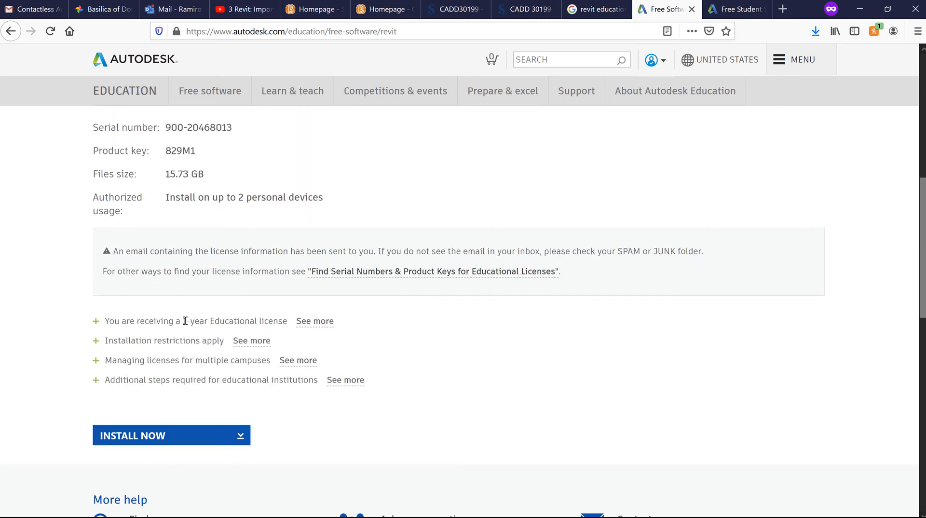
mouse_move(205, 335)
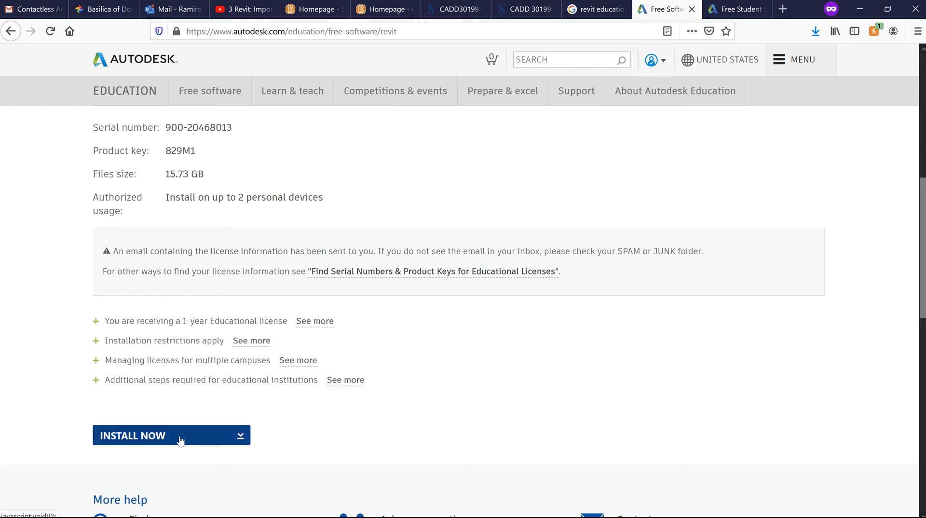
- Start Install Now and accept the license and services agreement
left_click(133, 435)
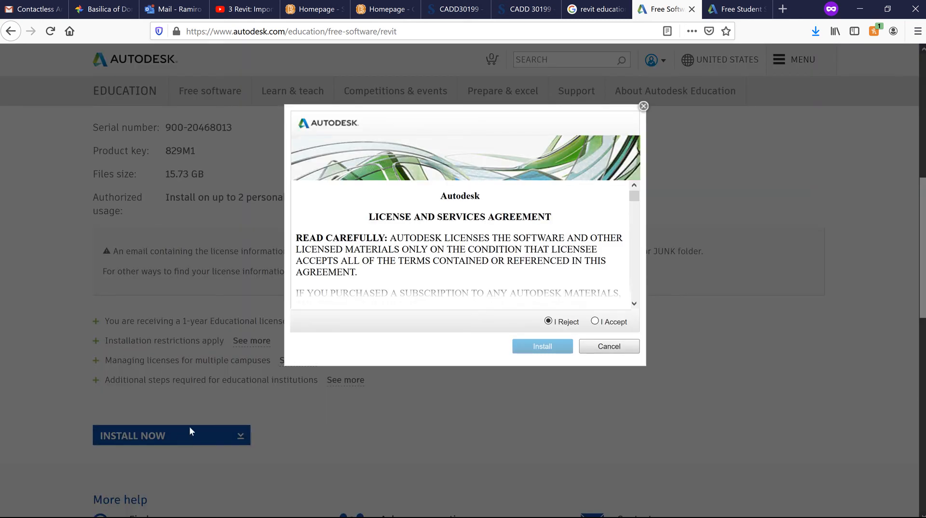
left_click(594, 322)
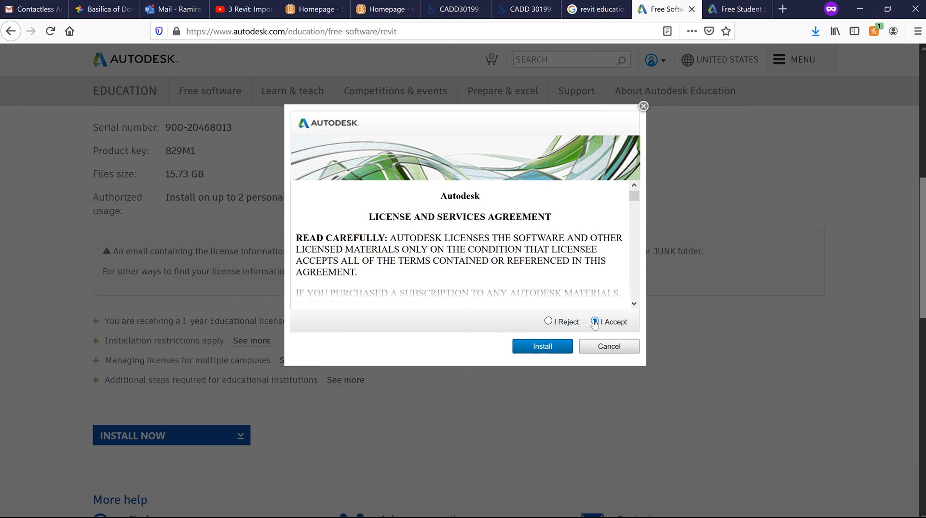
left_click(541, 346)
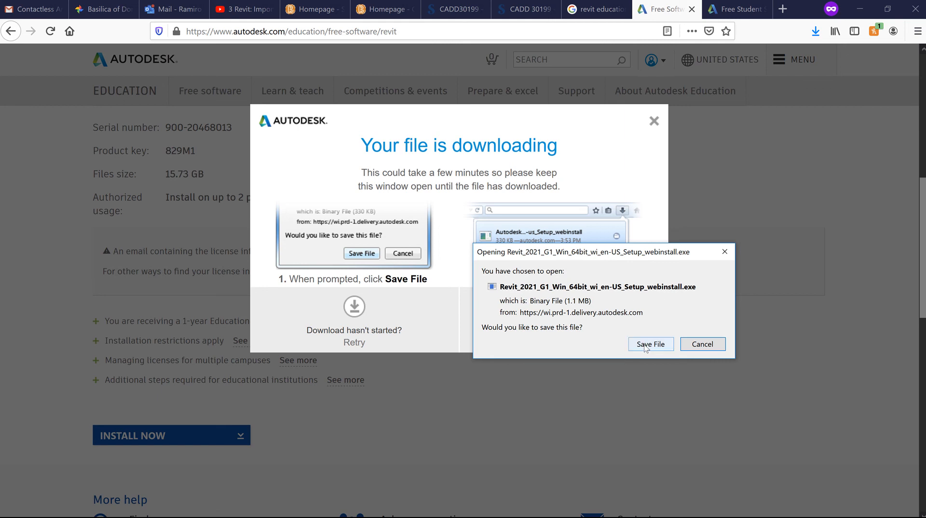
- Save the Revit 2021 web installer to Downloads, replacing the existing copy, and open it
left_click(650, 344)
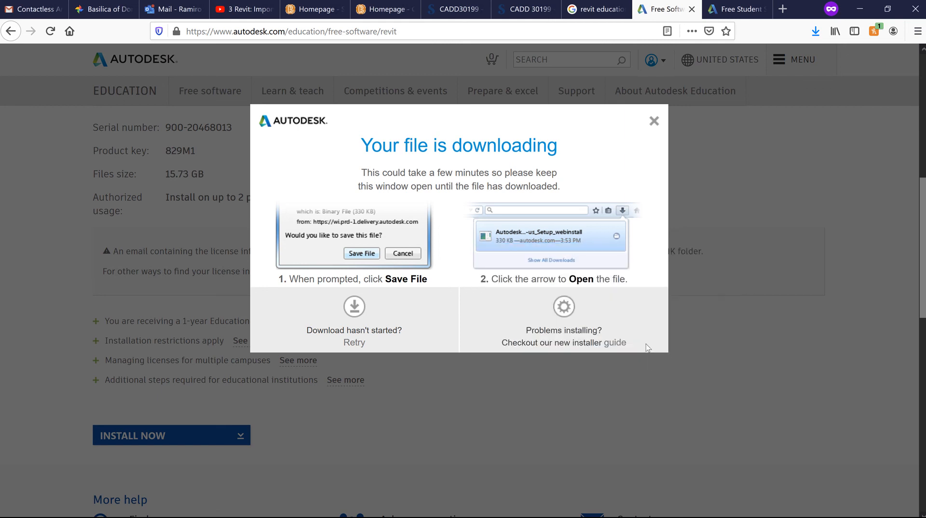
left_click(362, 253)
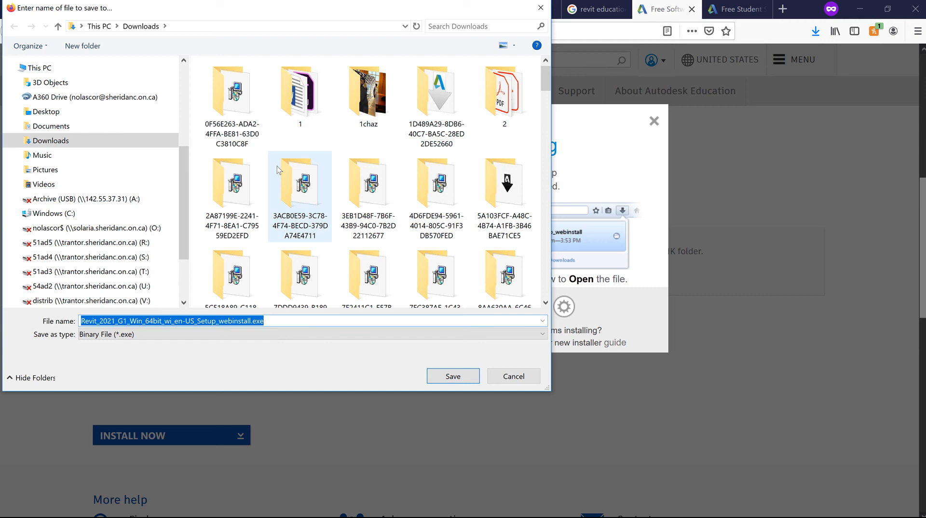
left_click(452, 377)
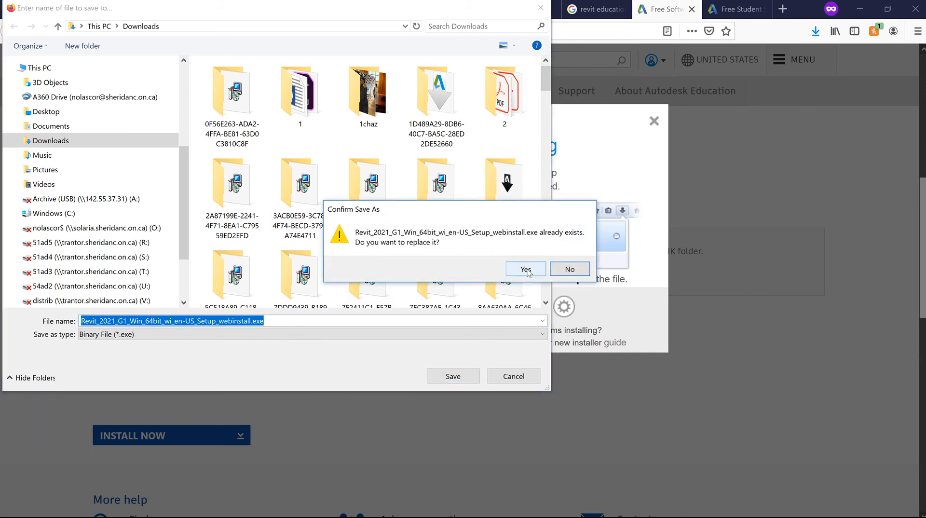
left_click(524, 269)
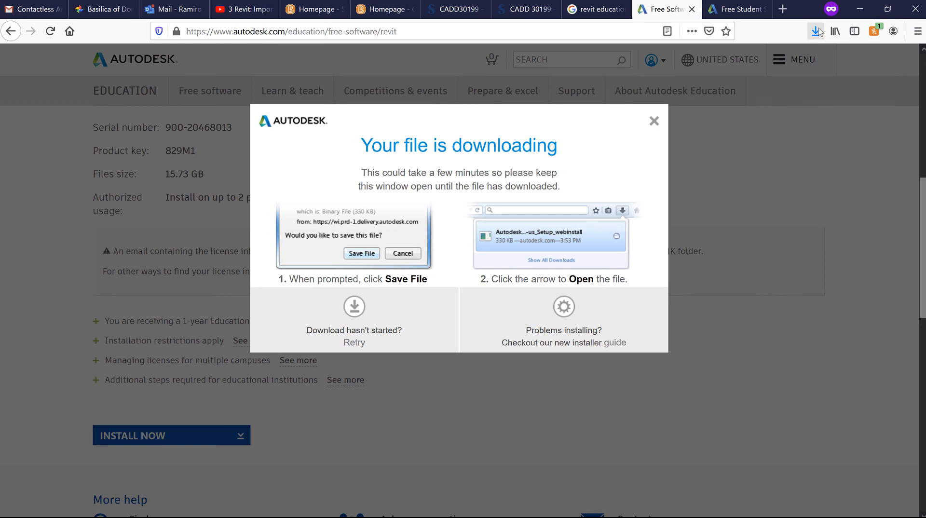
left_click(816, 31)
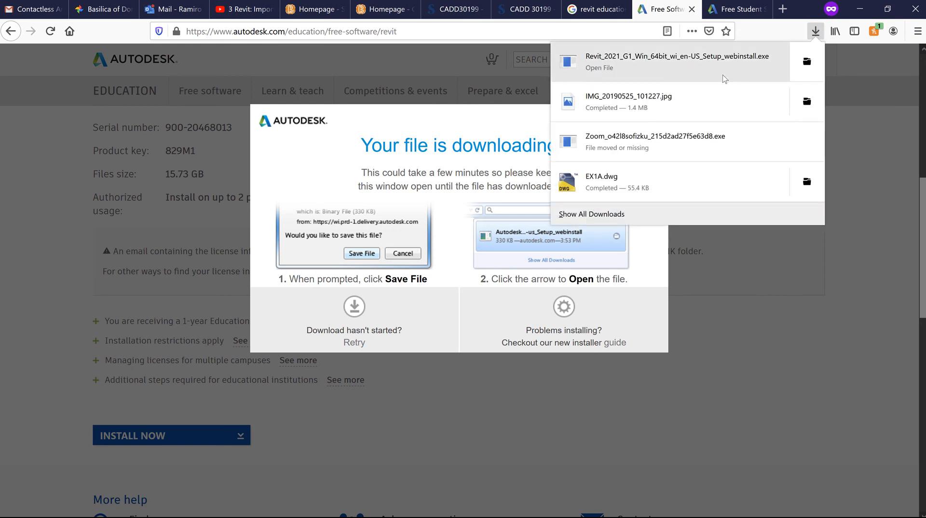
mouse_move(725, 79)
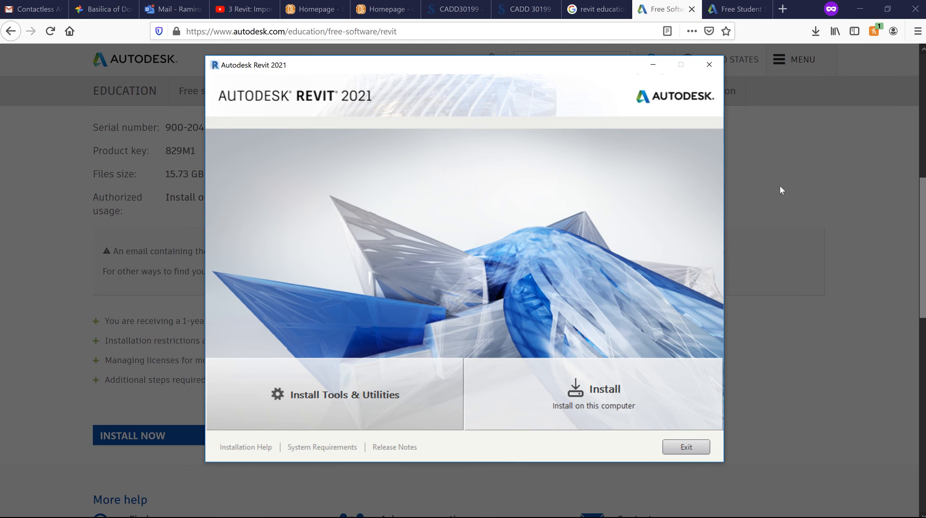
mouse_move(776, 124)
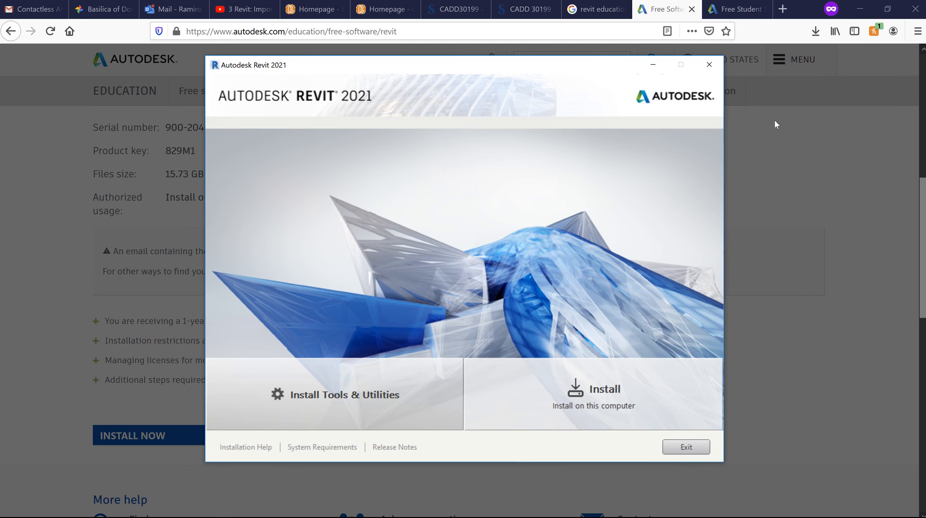
mouse_move(751, 169)
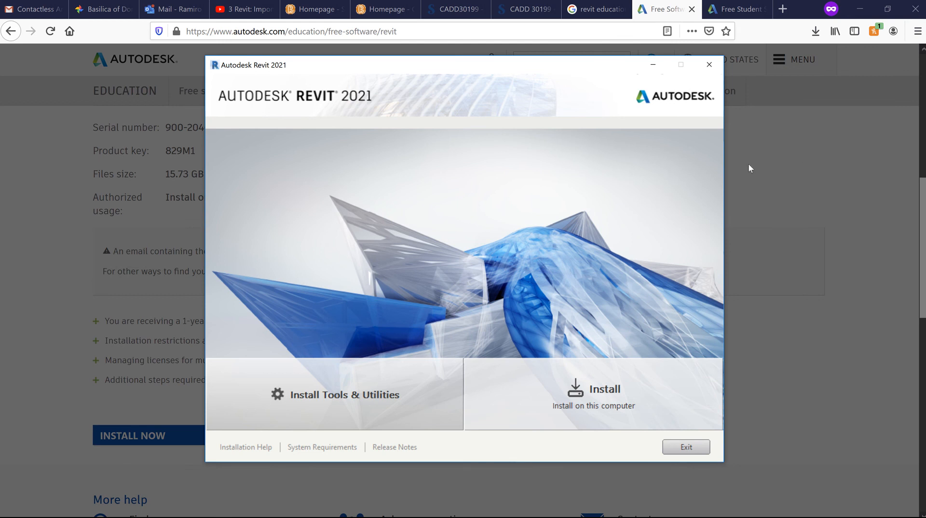
mouse_move(846, 147)
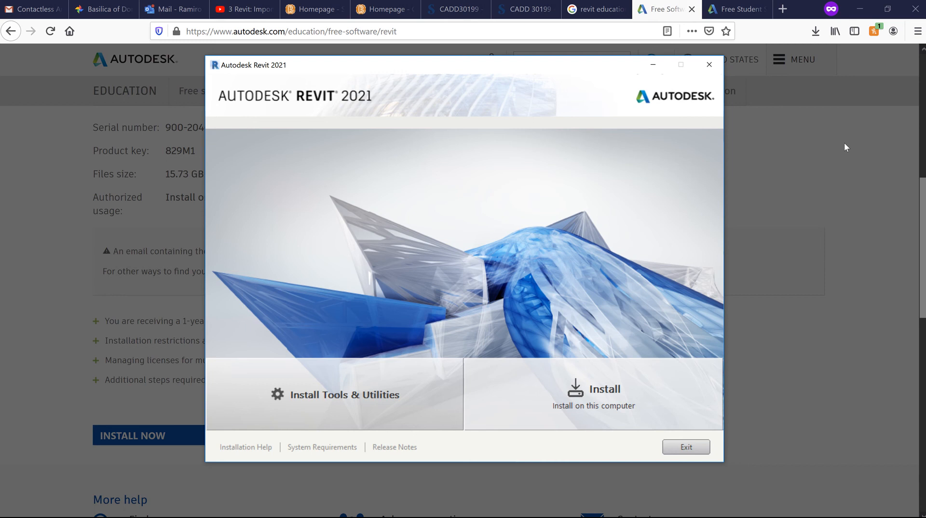
mouse_move(581, 254)
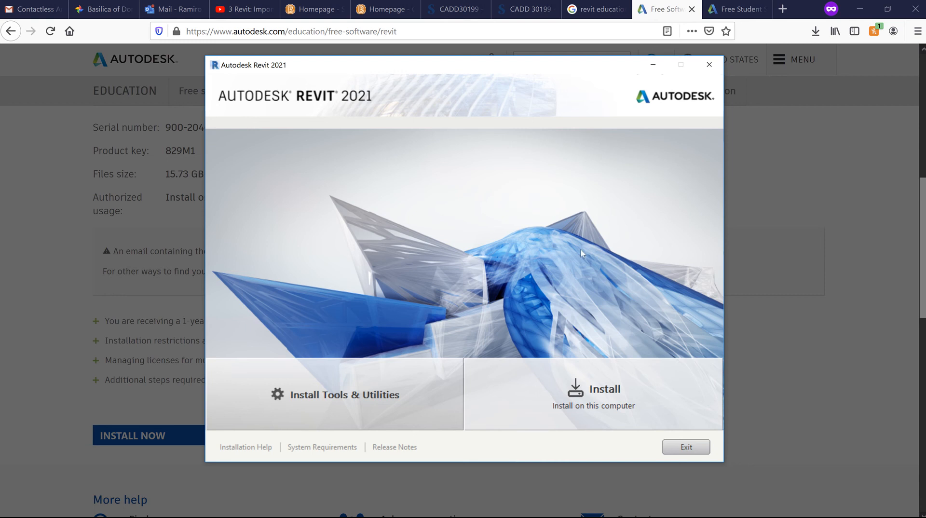
mouse_move(494, 167)
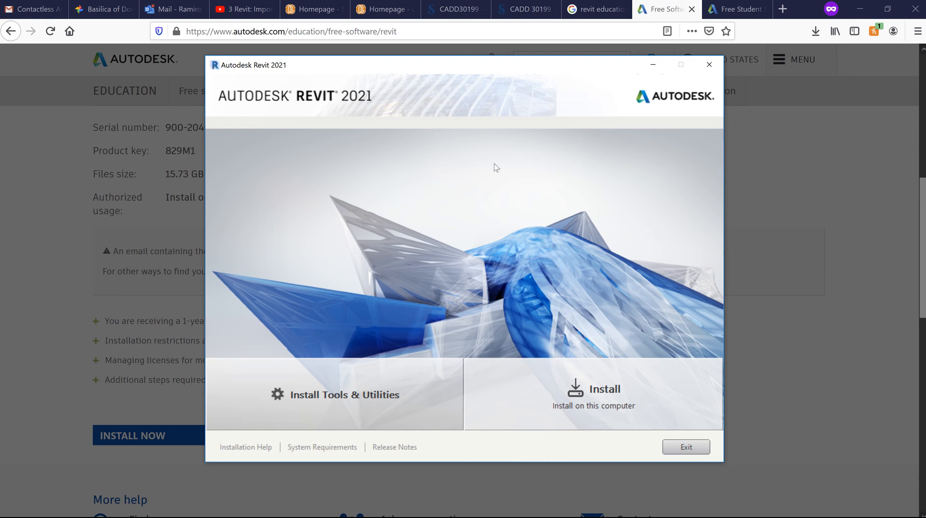
mouse_move(622, 389)
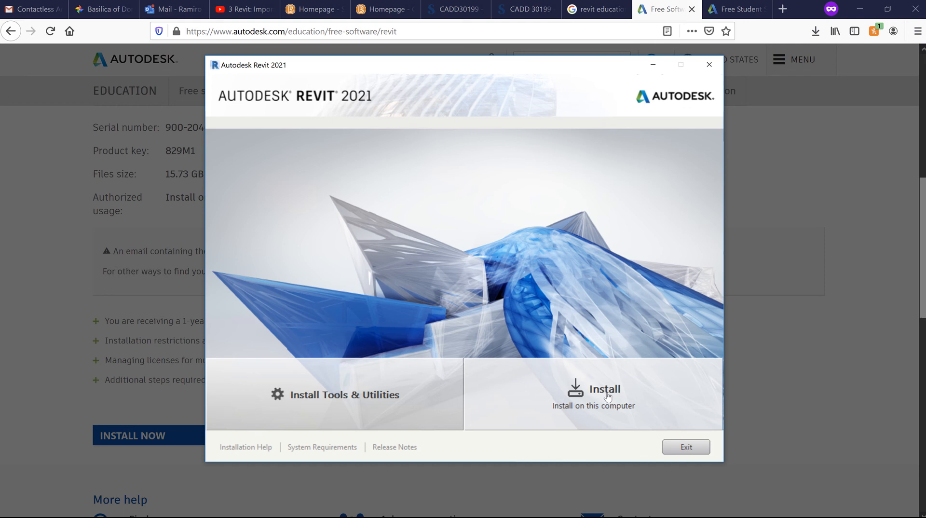
- Choose Install on this computer and start installing the configured Revit 2021 components
left_click(602, 388)
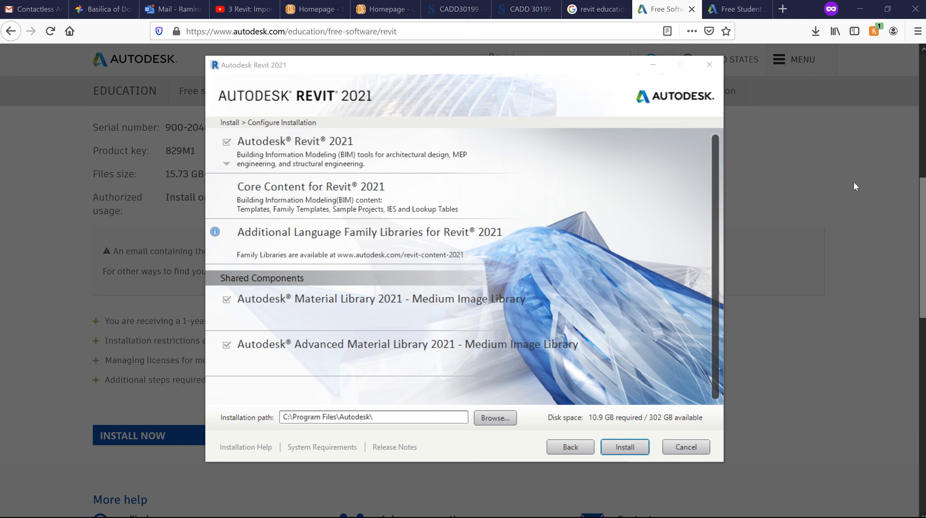
mouse_move(531, 211)
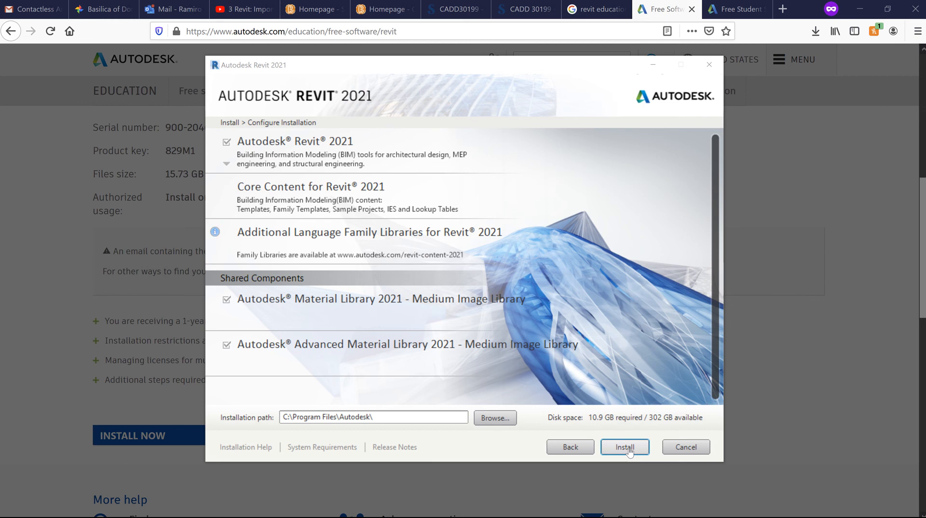
left_click(624, 447)
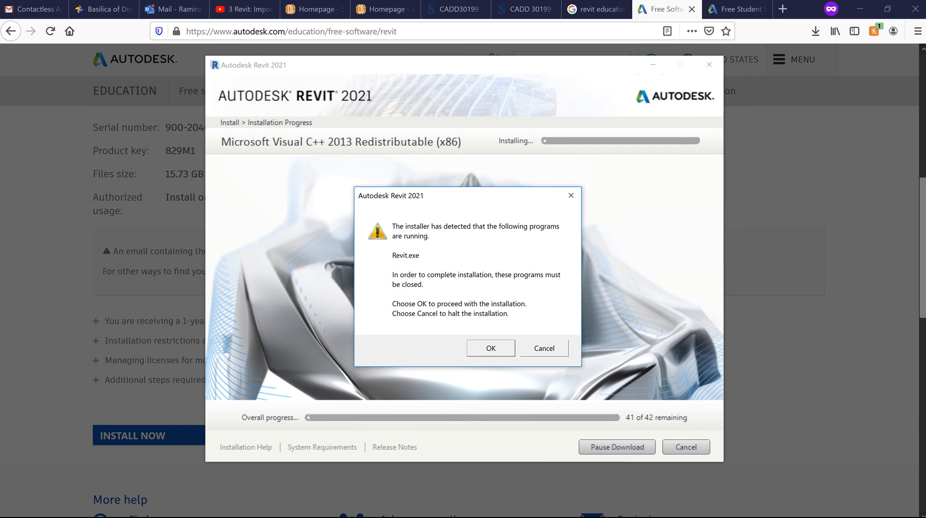
- Continue the installation despite the Revit-running warning, then switch to the browser mail tab
key("alt+tab")
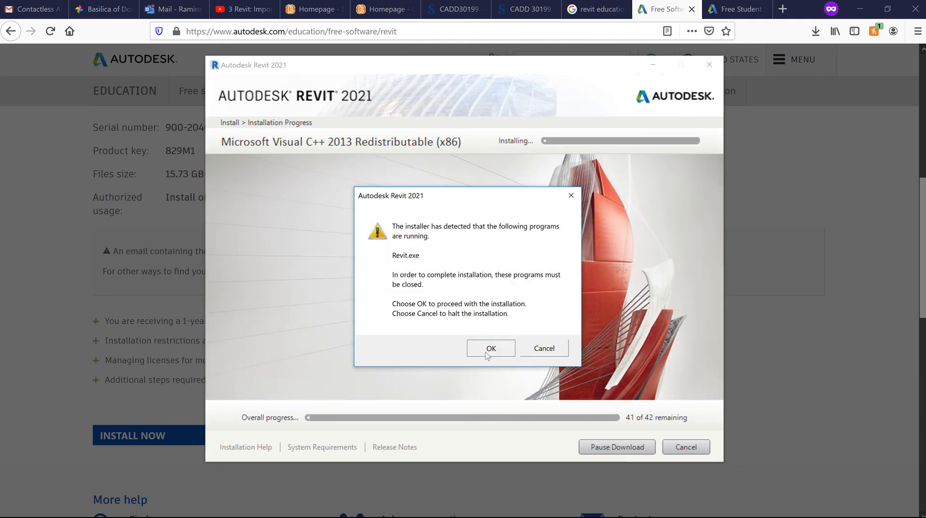
left_click(490, 348)
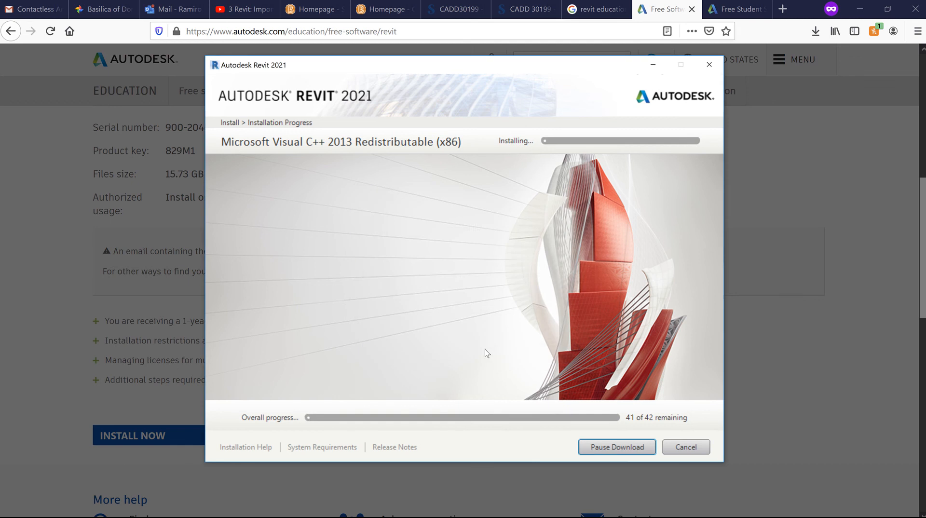
mouse_move(465, 328)
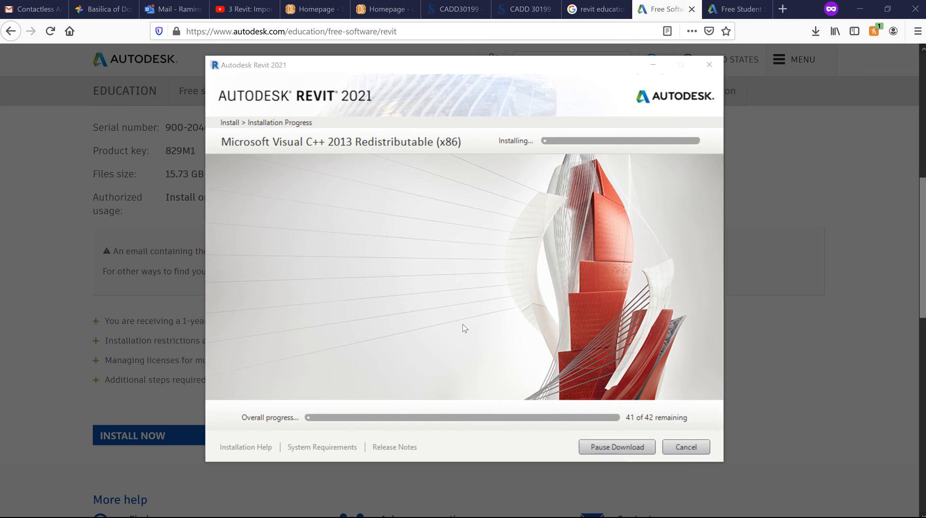
mouse_move(457, 304)
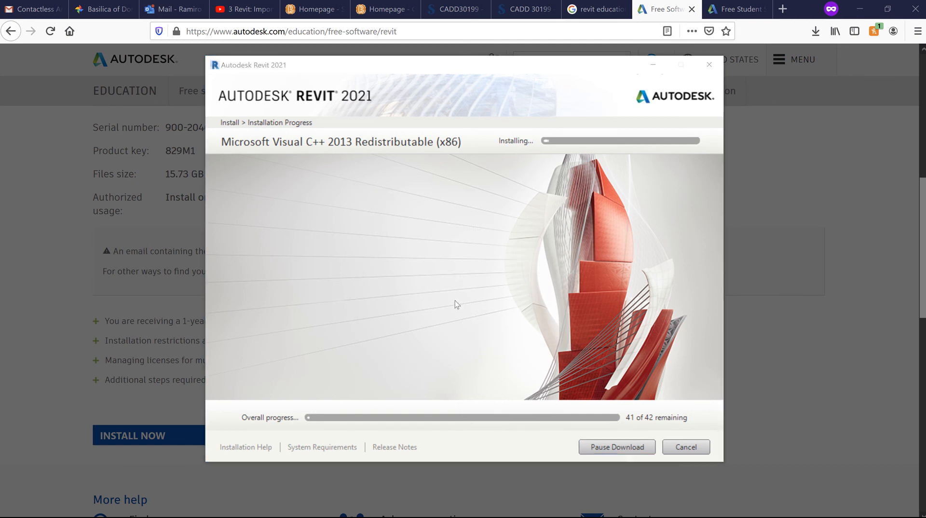
mouse_move(342, 226)
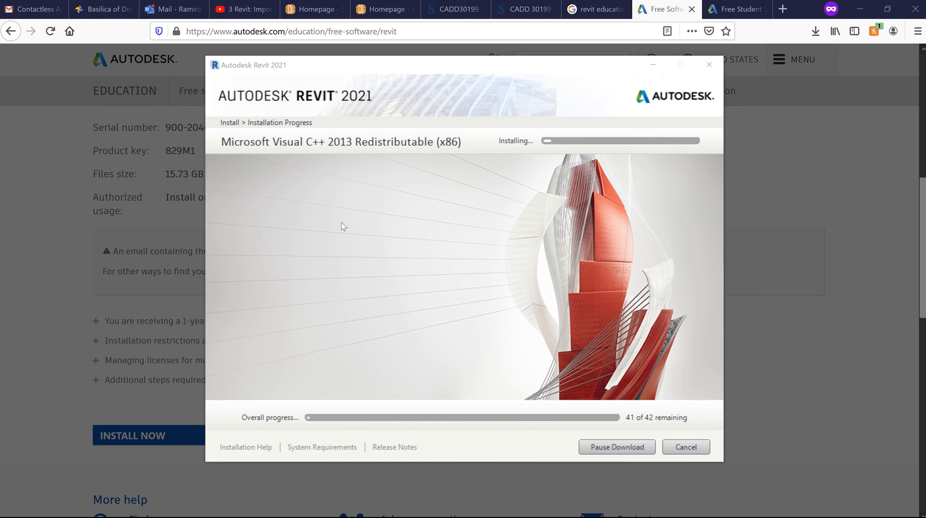
mouse_move(579, 298)
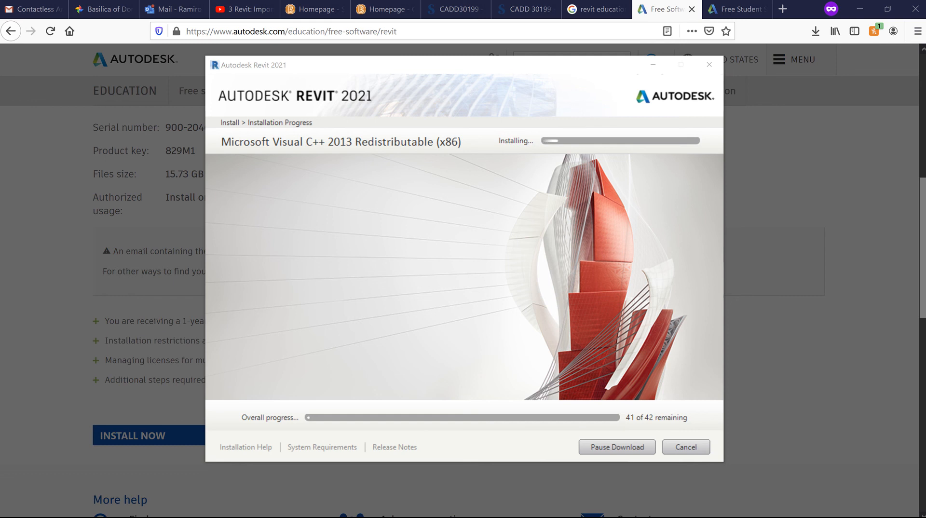
left_click(171, 10)
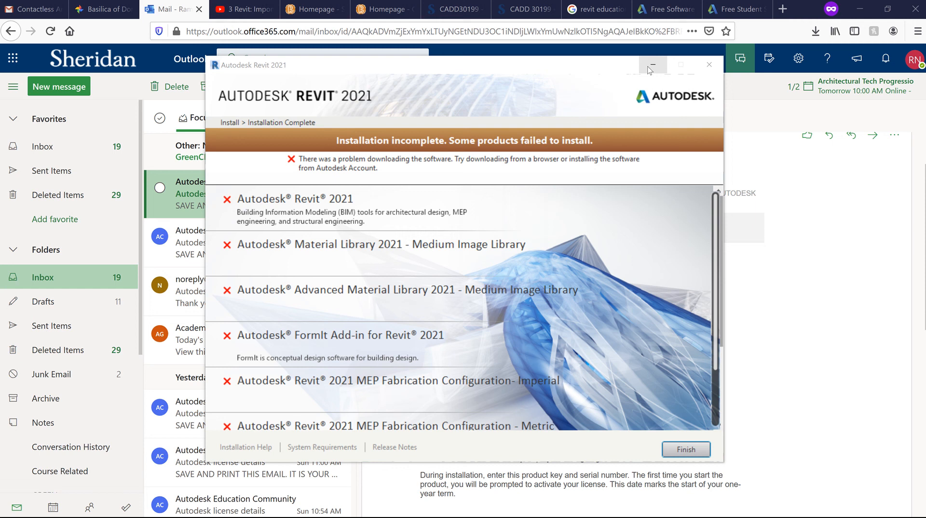
- Minimize the installer and scroll through the Revit license details email in Outlook
left_click(653, 64)
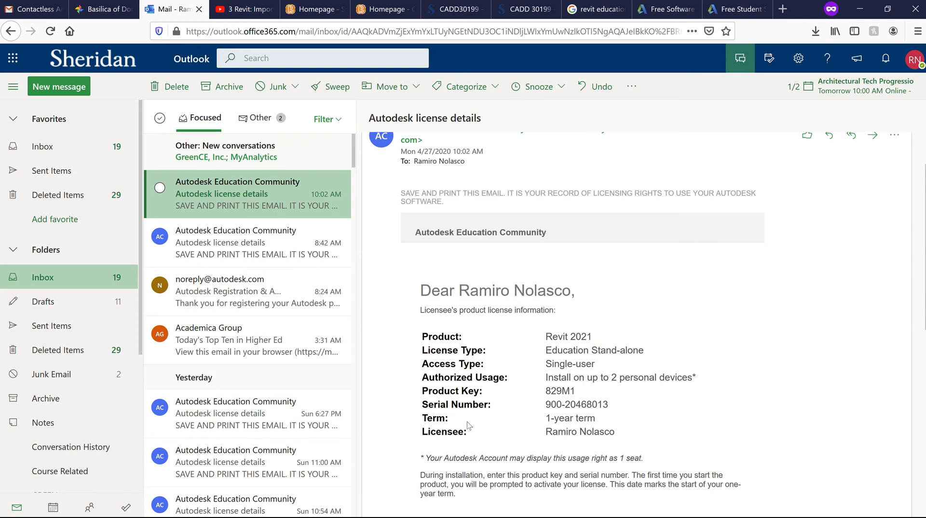
mouse_move(594, 407)
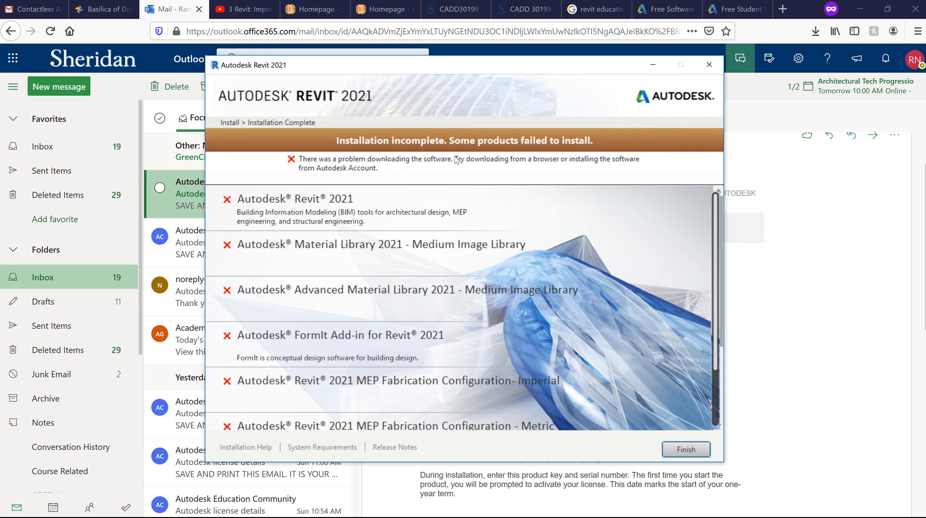
mouse_move(627, 307)
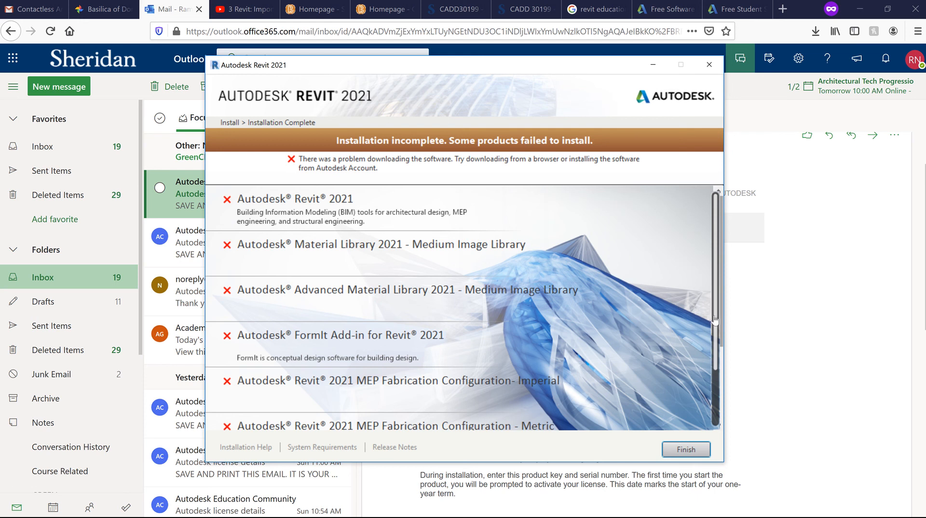
mouse_move(619, 359)
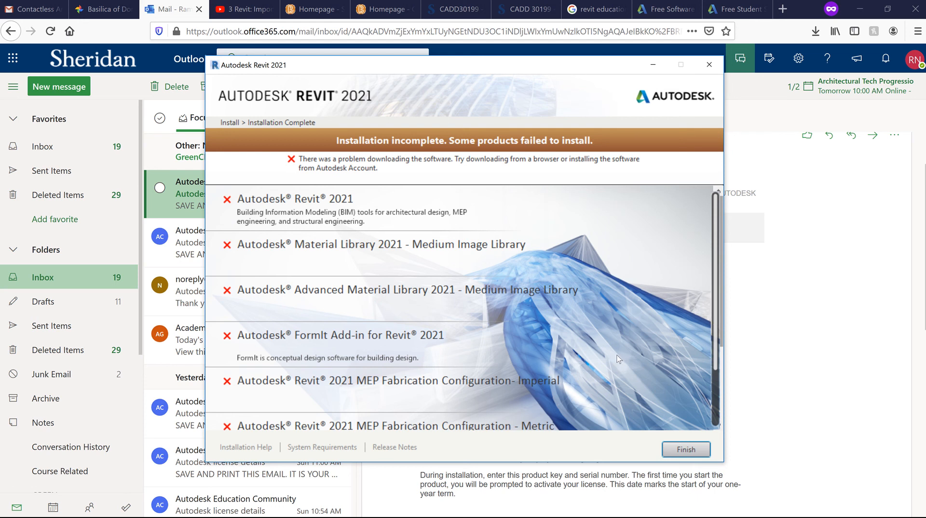
scroll("down", 3)
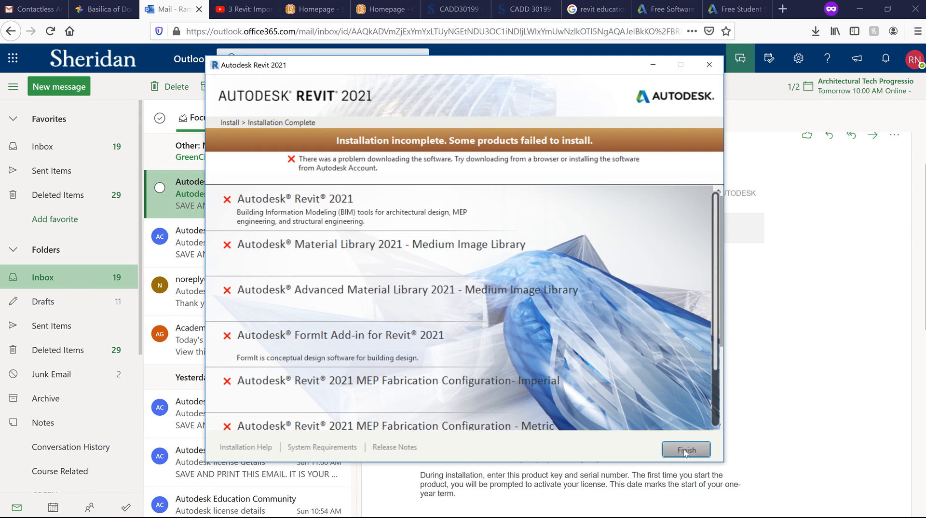
- Finish the failed Revit 2021 installer, close Zoom Cloud Meetings, and launch Revit 2020
left_click(685, 449)
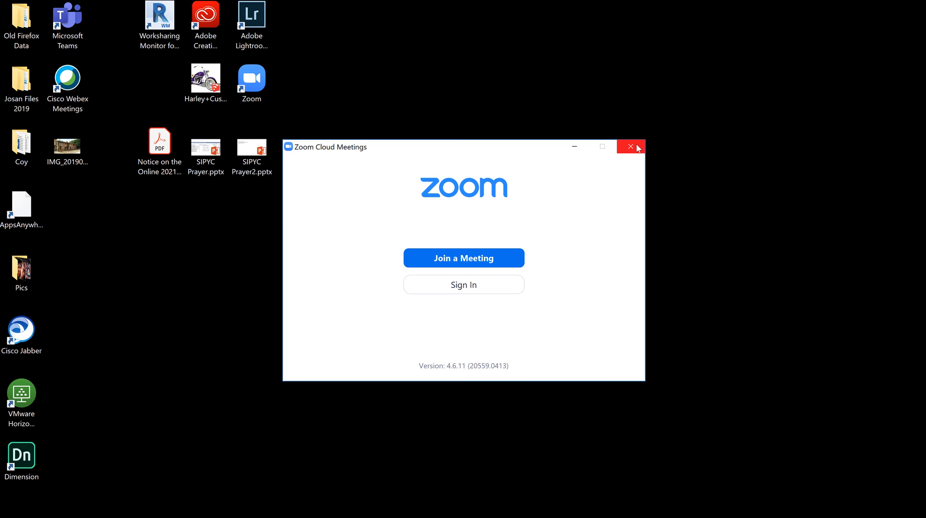
left_click(629, 146)
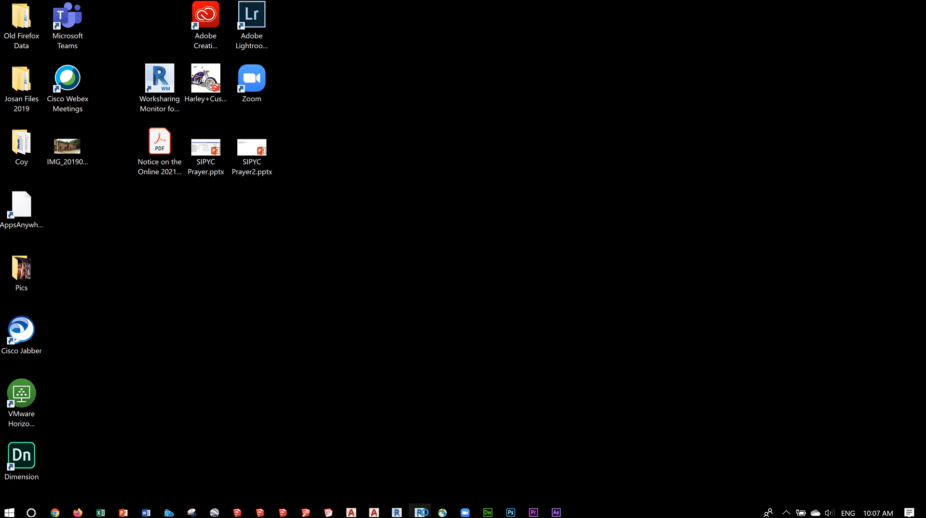
left_click(420, 512)
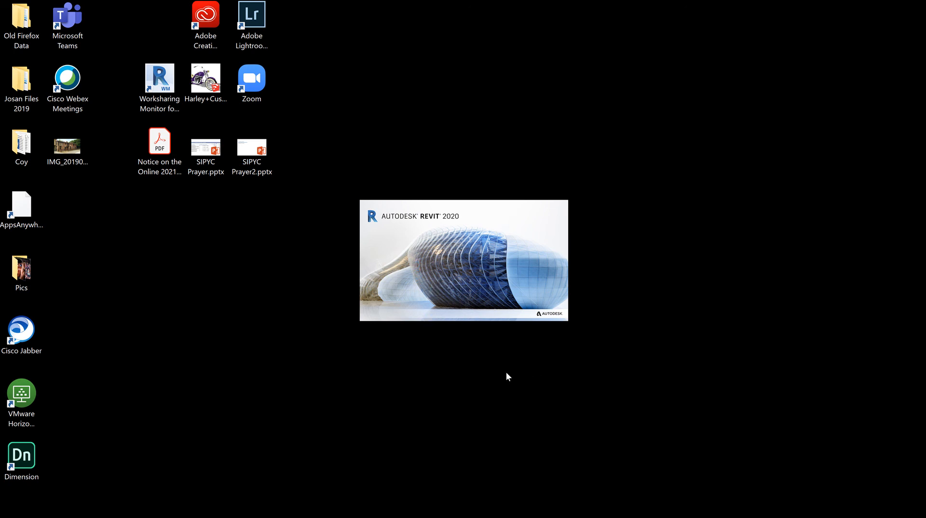
mouse_move(328, 338)
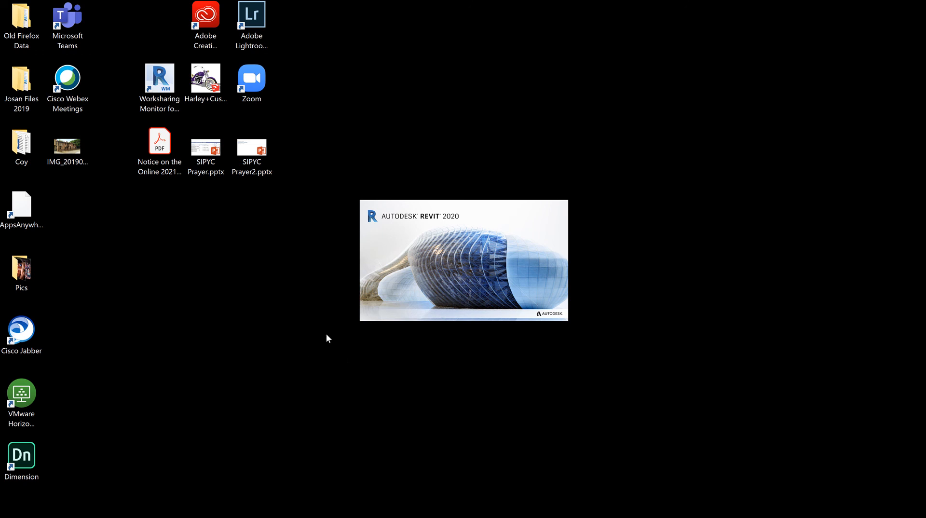
mouse_move(831, 198)
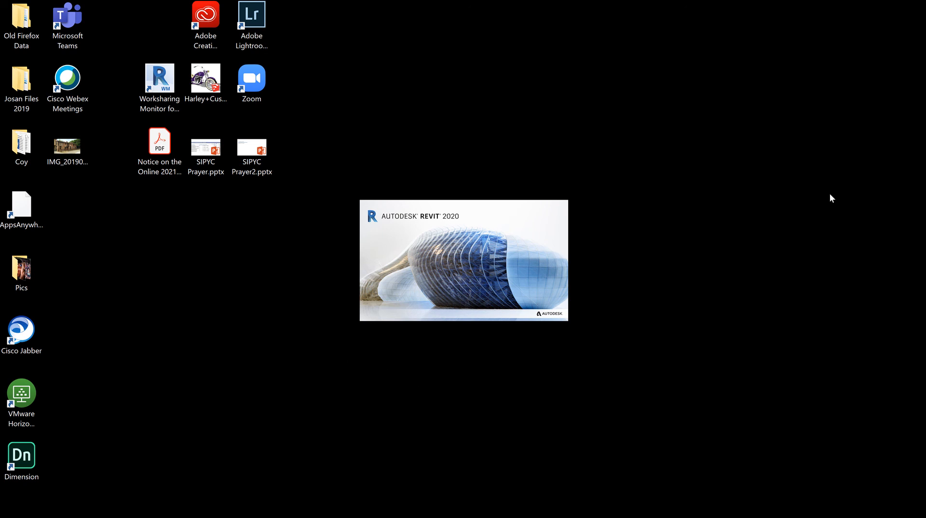